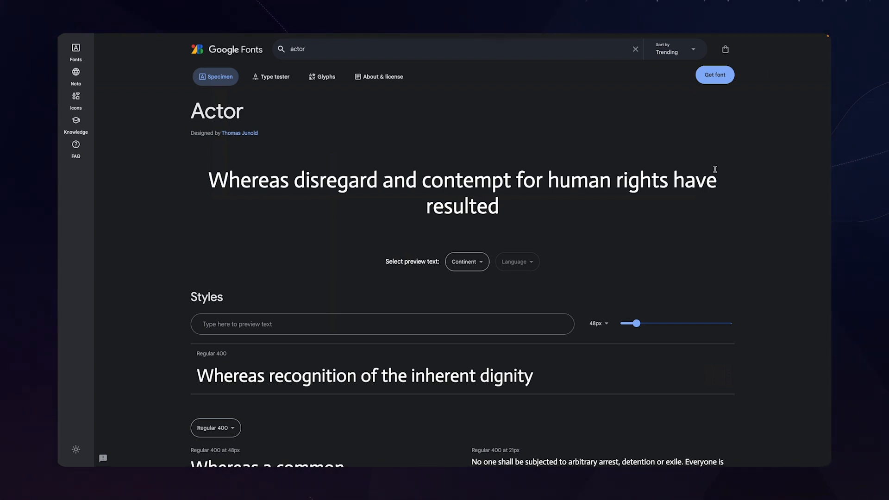
mouse_move(373, 149)
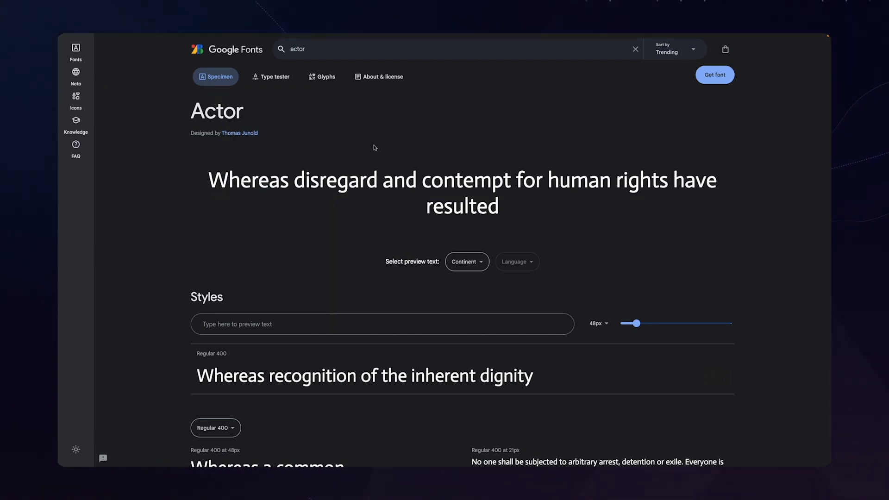
Open the Actor typeface specimen page and get the Actor font
double_click(216, 111)
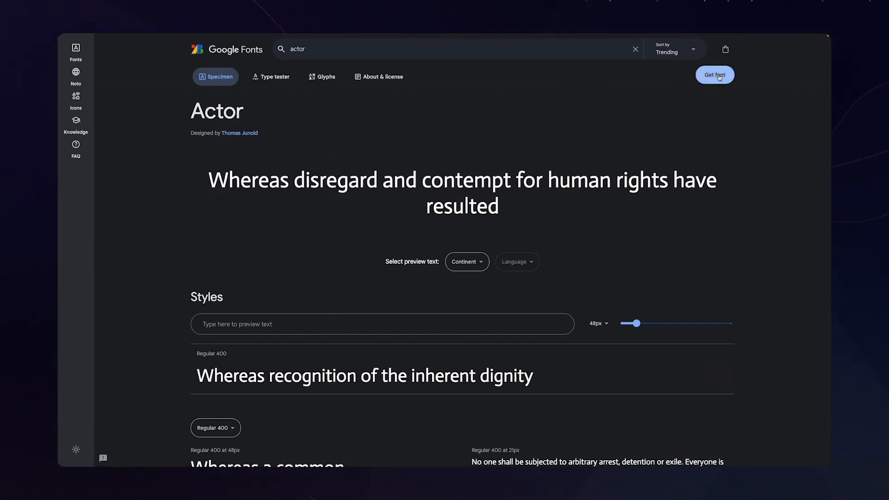
left_click(714, 74)
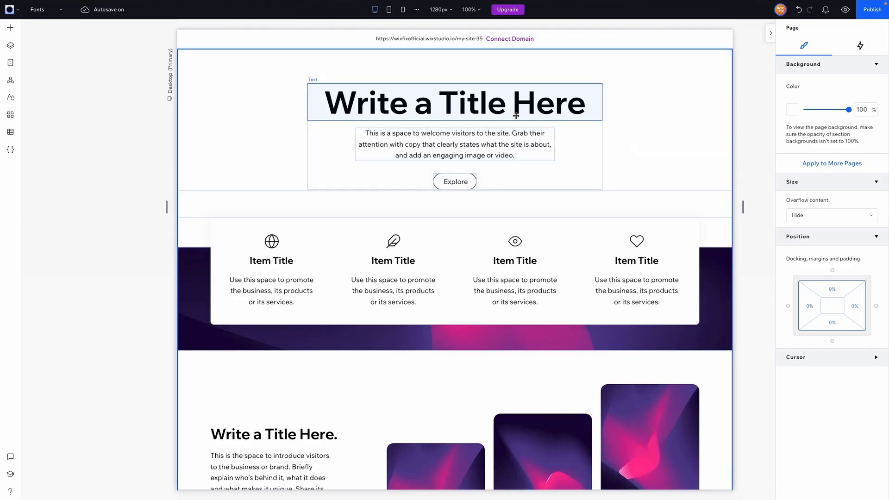
Apply the uploaded Actor Regular font to the page's main title
left_click(454, 103)
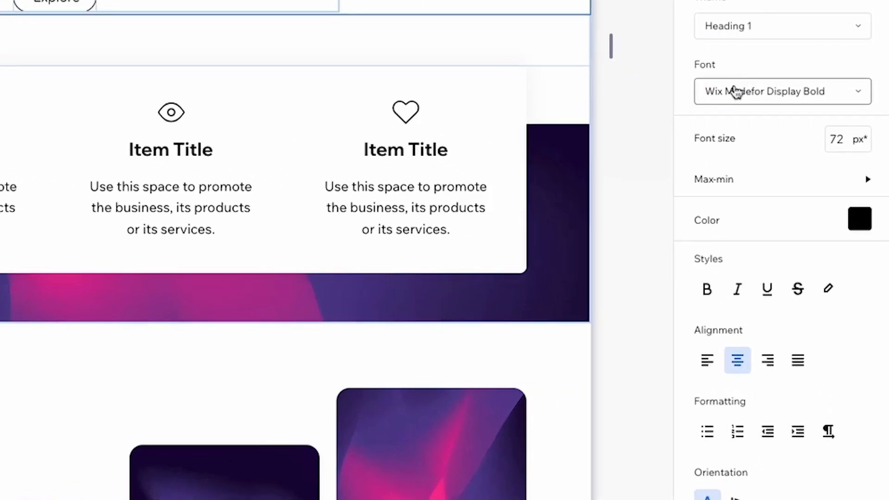
left_click(781, 91)
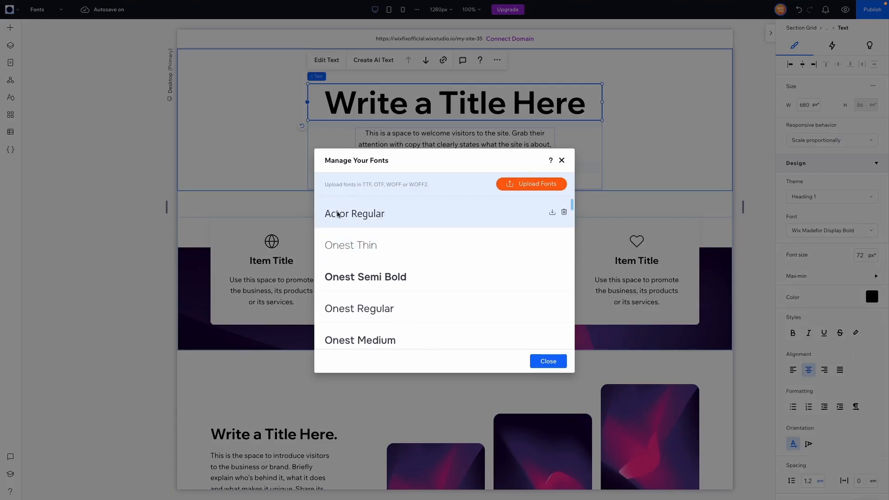
left_click(547, 362)
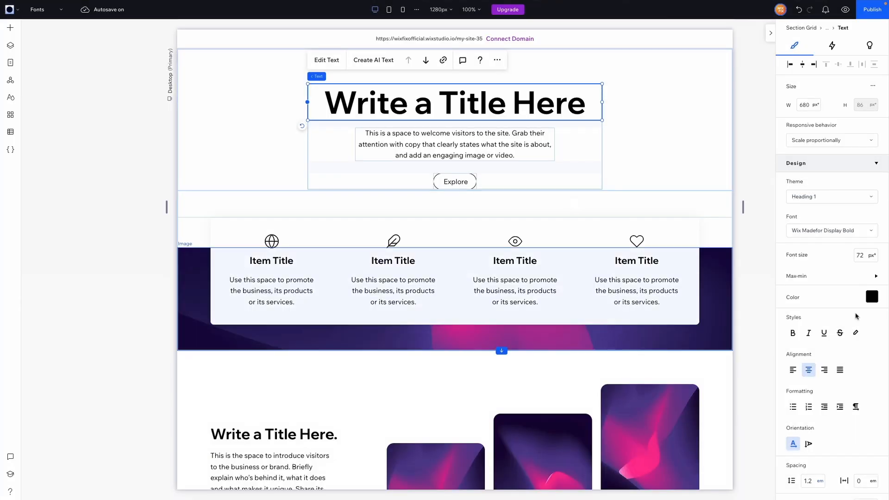
left_click(830, 230)
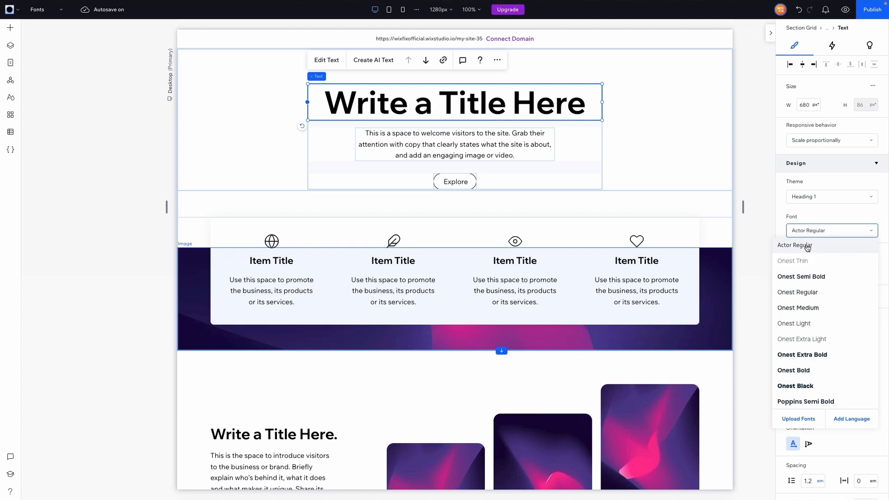
left_click(794, 245)
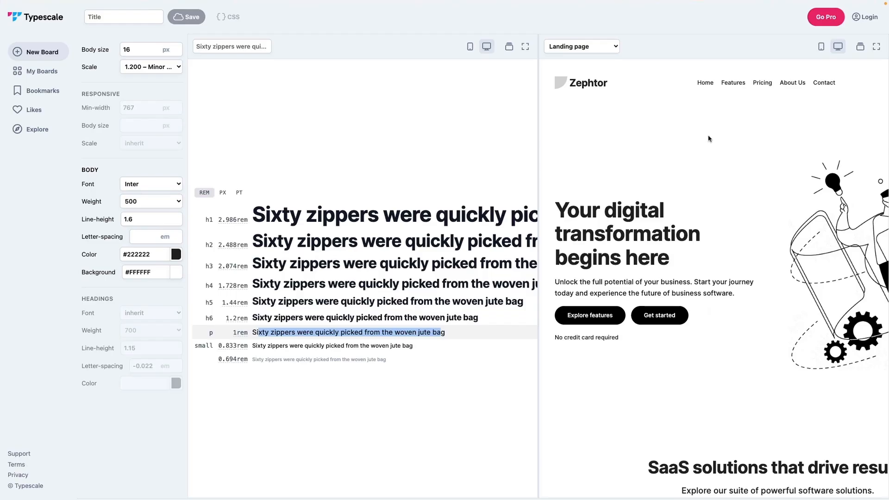
mouse_move(216, 136)
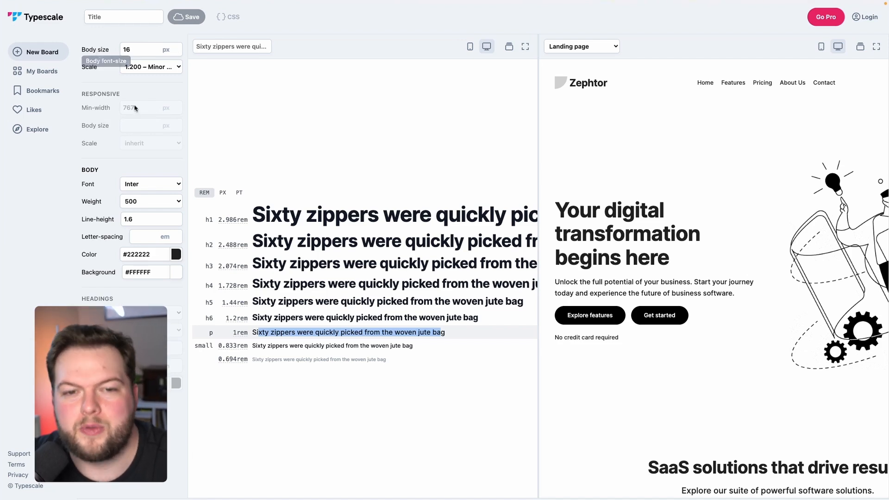
mouse_move(374, 390)
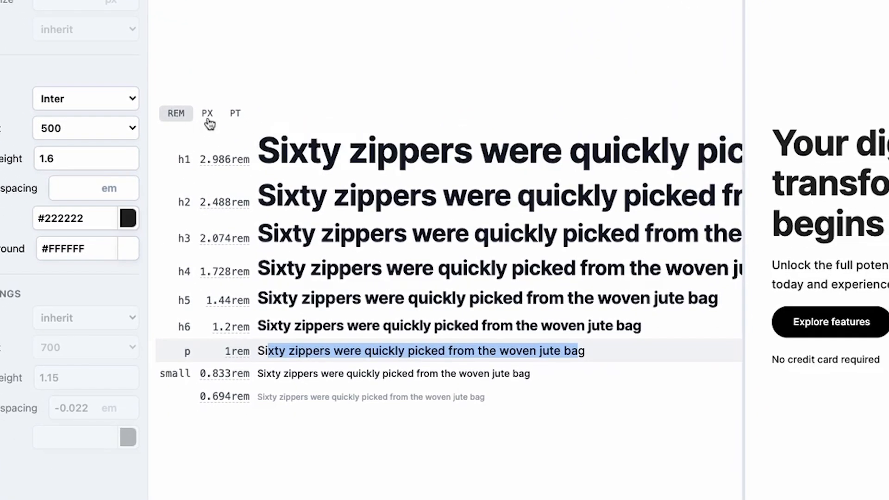
Switch the type scale units to PX, showing 16px body and 47.78px h1
left_click(207, 114)
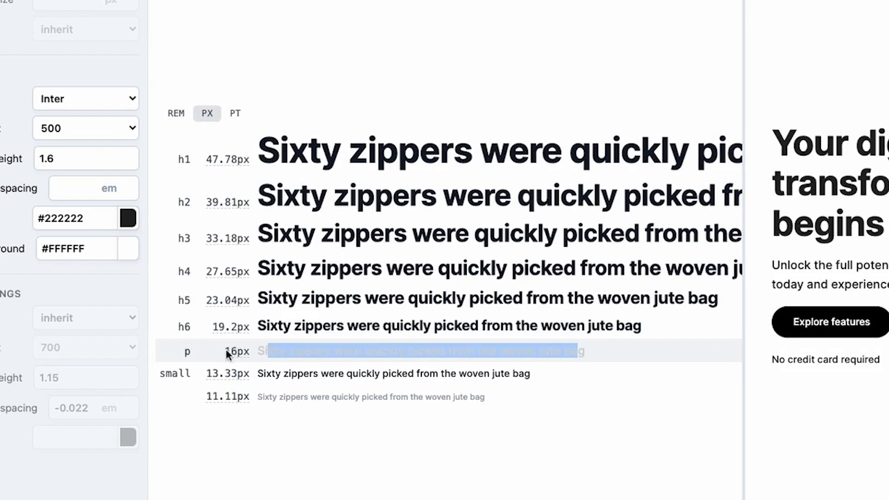
mouse_move(233, 352)
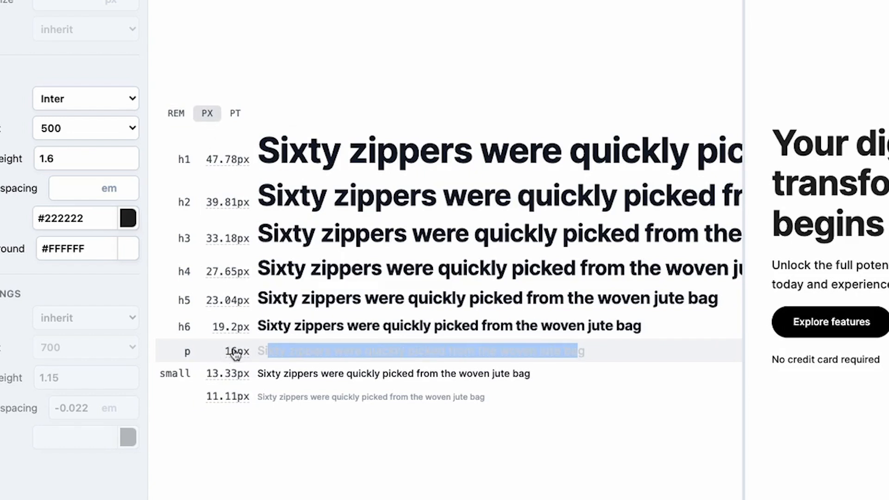
left_click(176, 114)
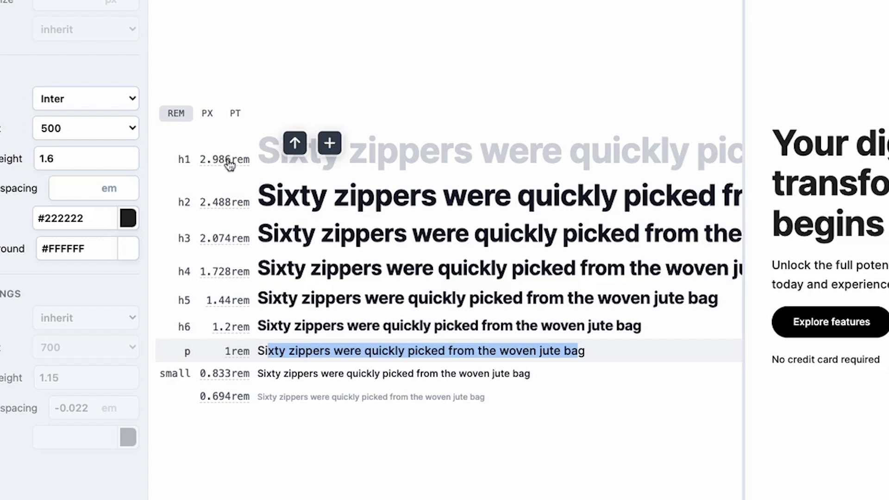
mouse_move(233, 154)
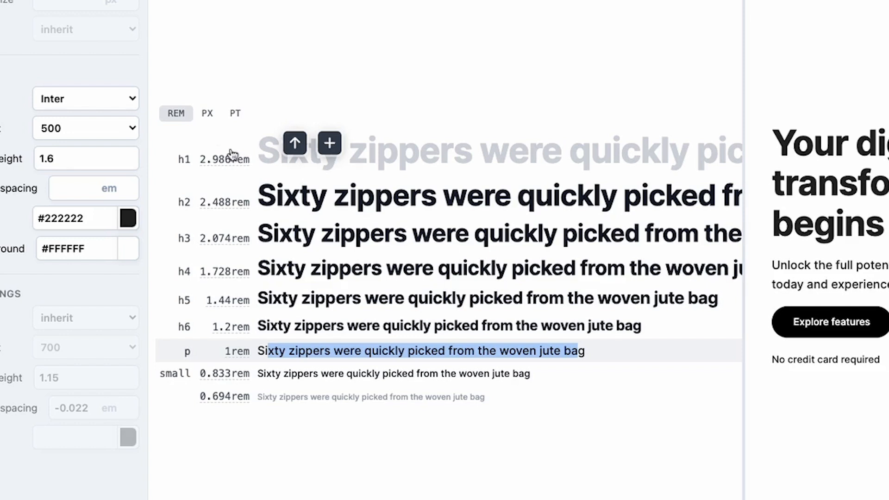
left_click(207, 113)
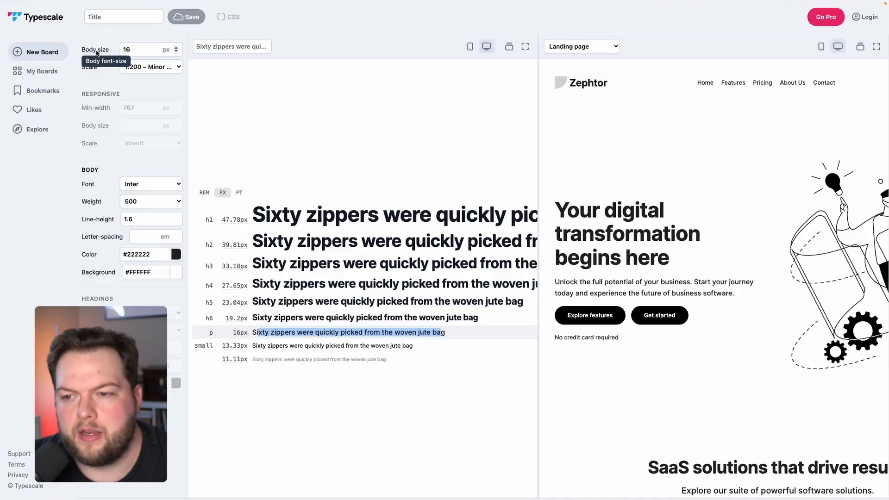
mouse_move(788, 210)
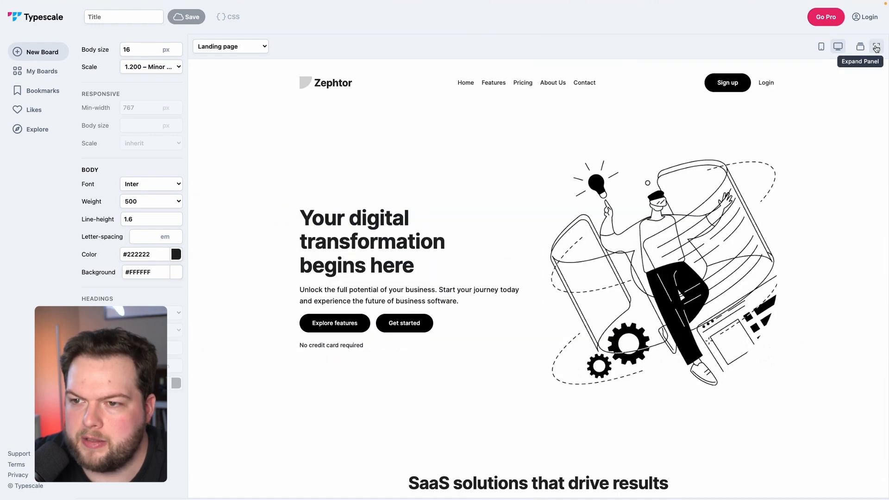
mouse_move(515, 143)
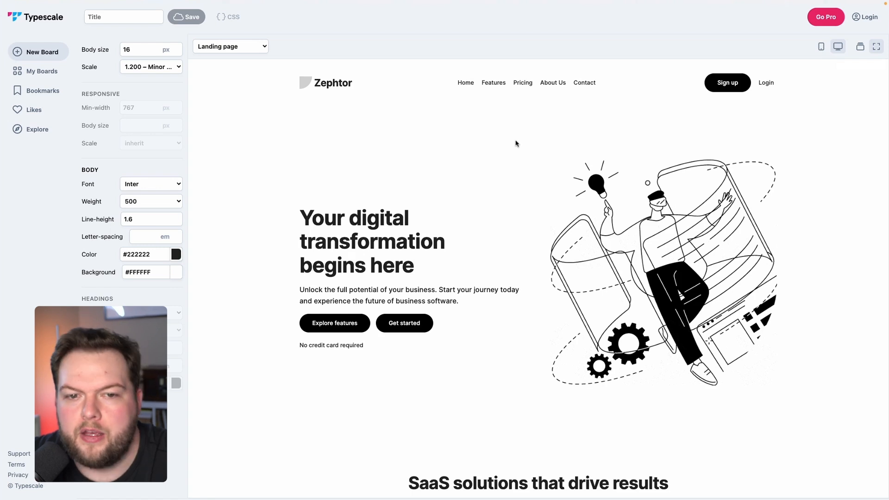
mouse_move(437, 203)
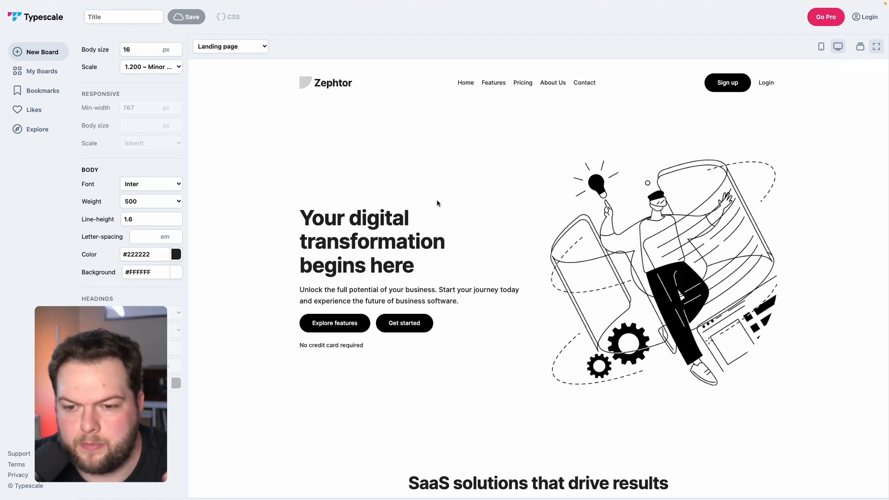
left_click(150, 66)
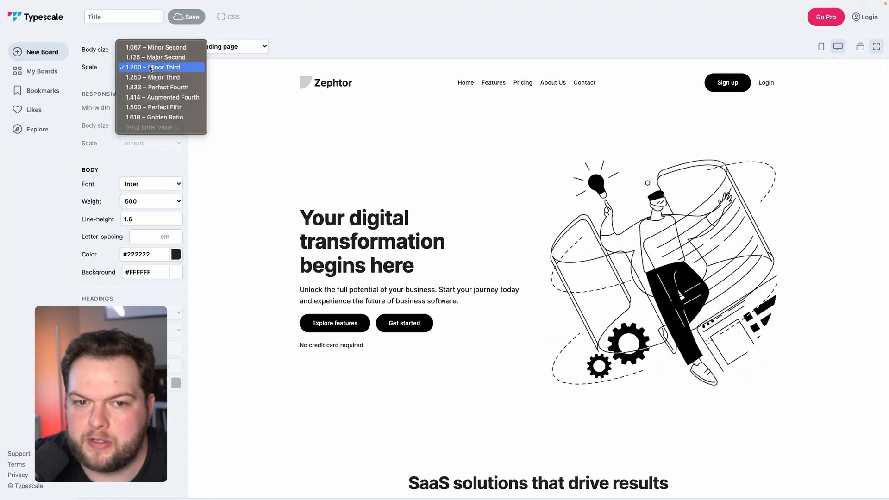
mouse_move(151, 77)
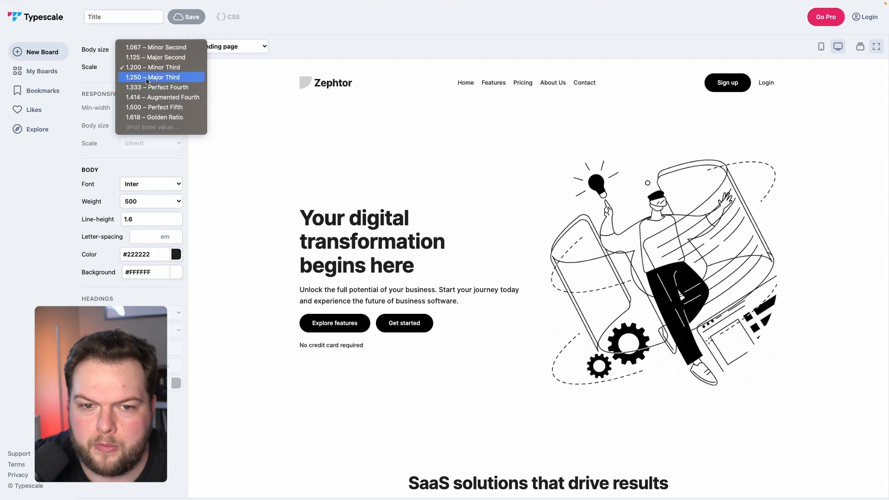
left_click(153, 78)
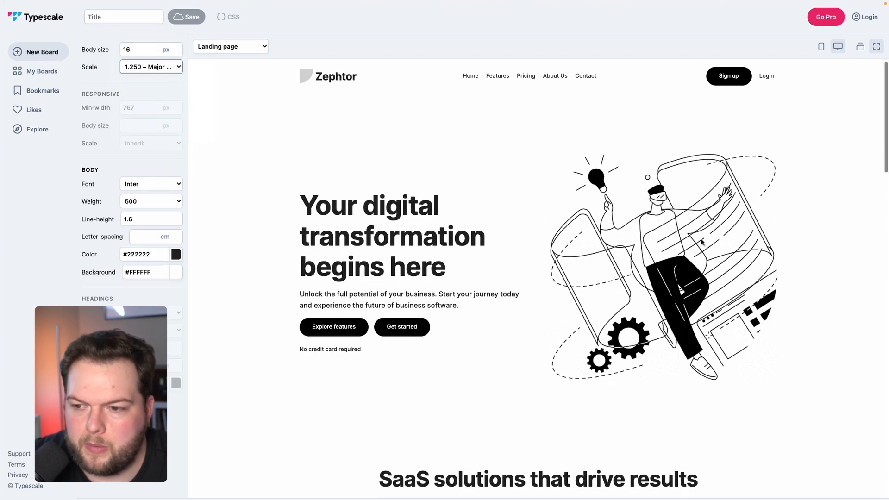
scroll("down", 3)
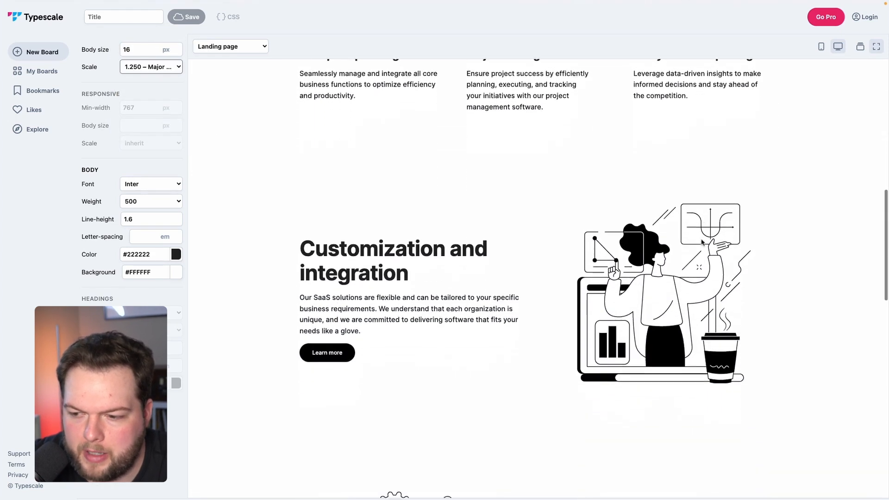
scroll("up", 3)
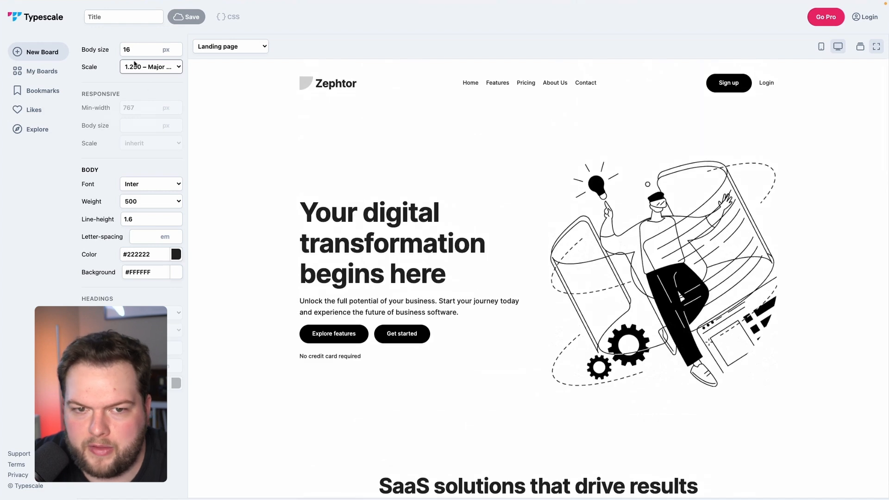
left_click(150, 66)
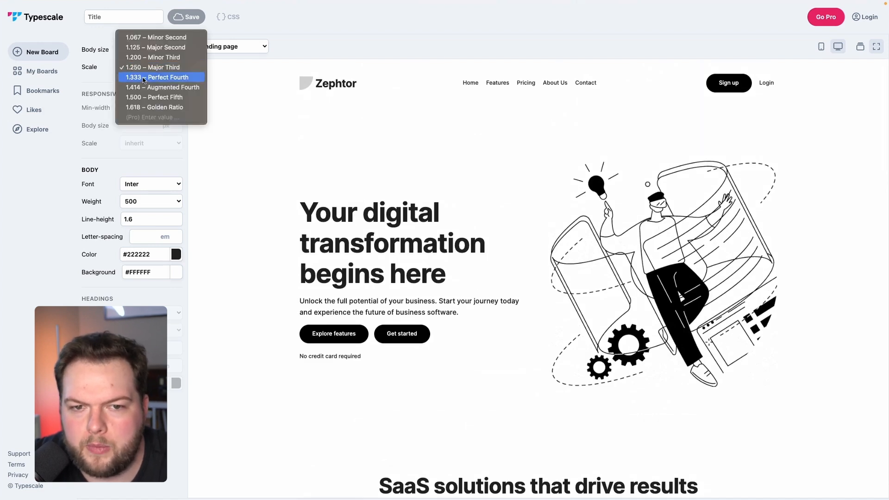
left_click(159, 76)
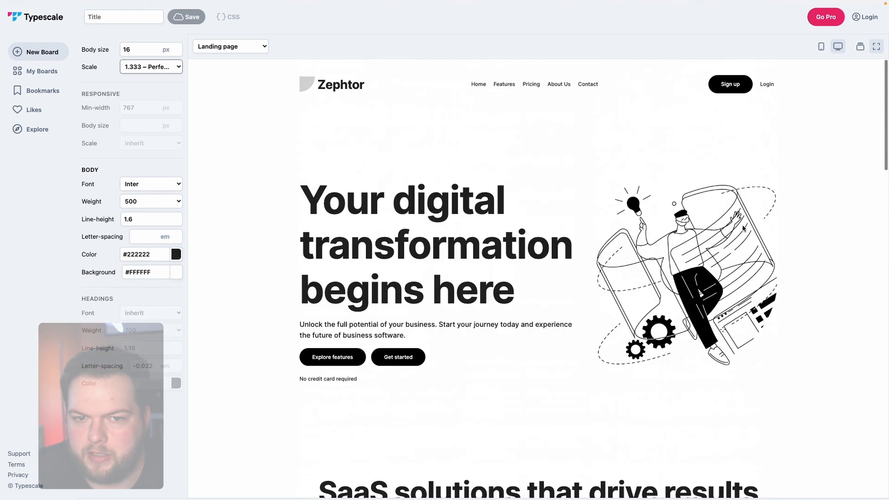
left_click(150, 66)
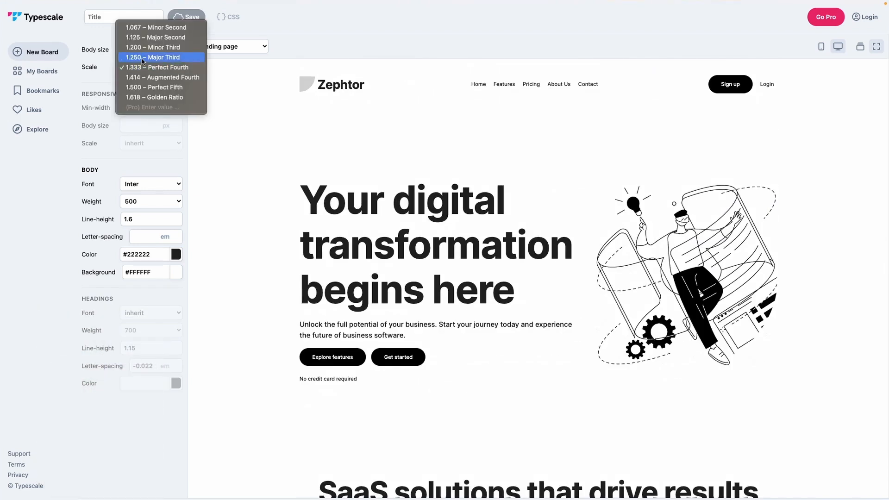
left_click(153, 56)
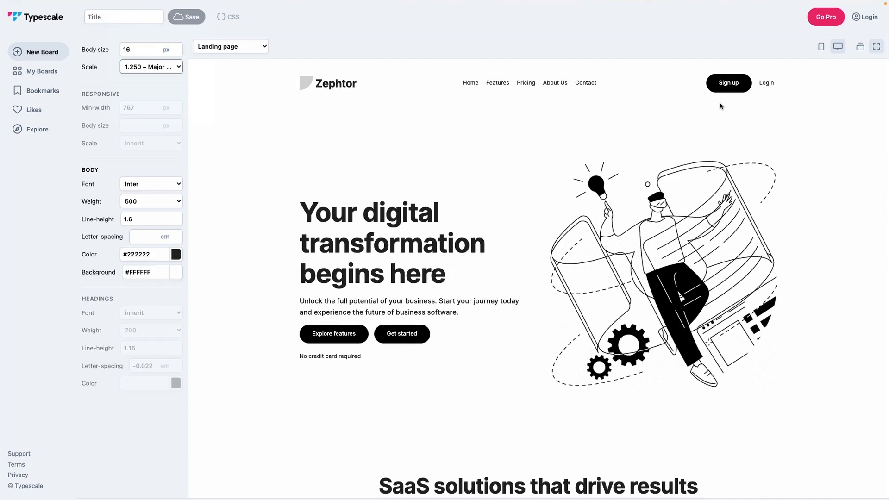
left_click(860, 46)
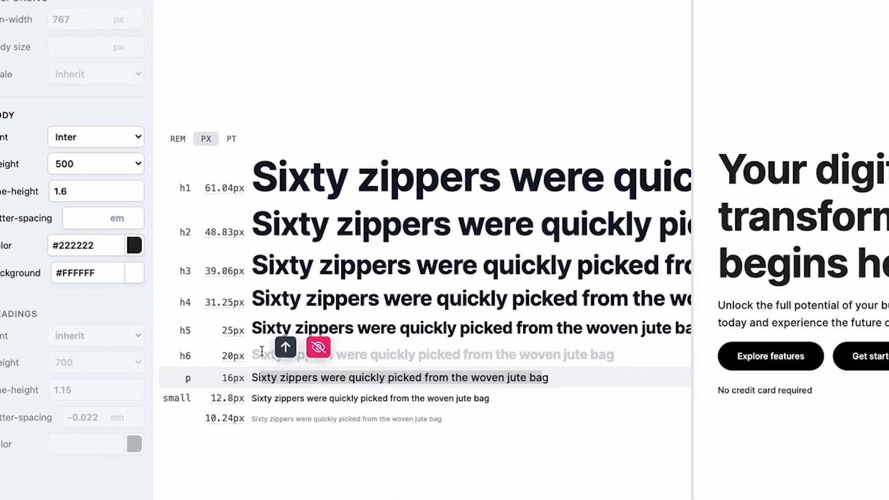
scroll("down", 3)
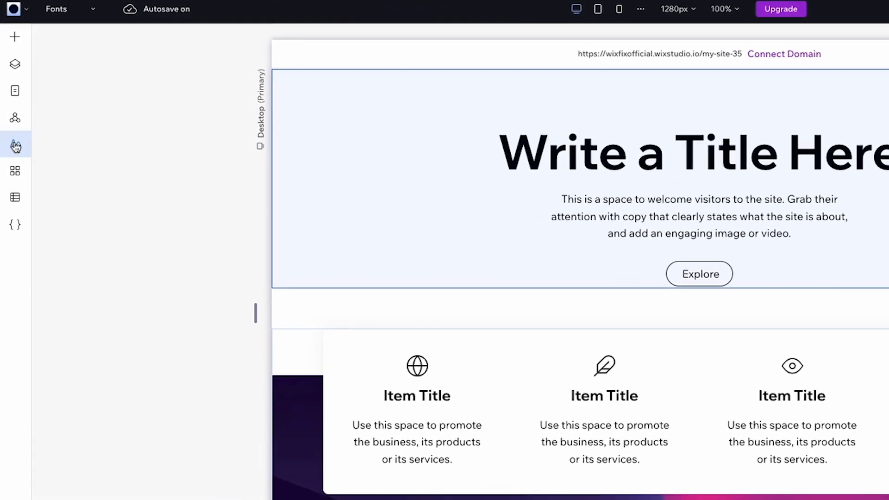
Review site colours and typography, then open Heading 1's font choices
left_click(15, 145)
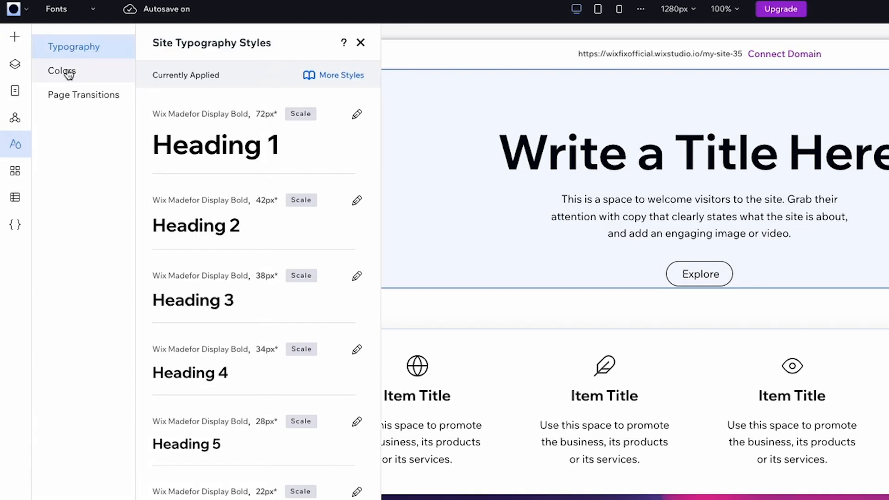
left_click(61, 70)
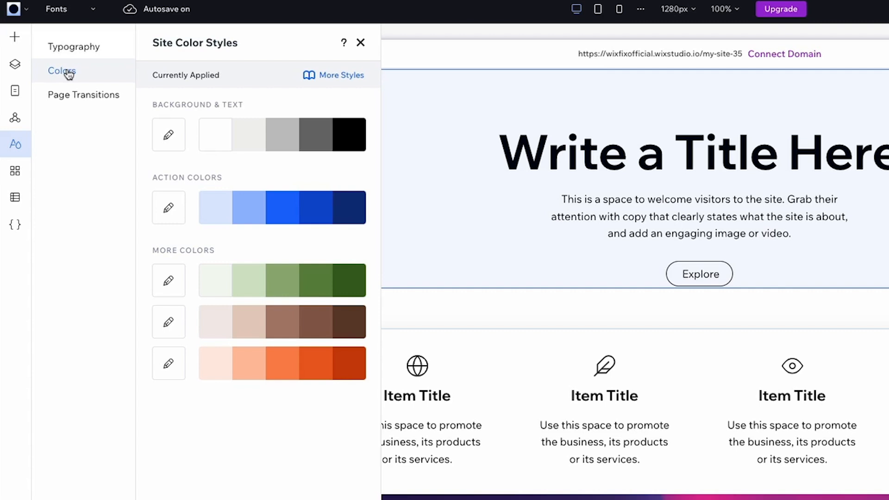
left_click(74, 46)
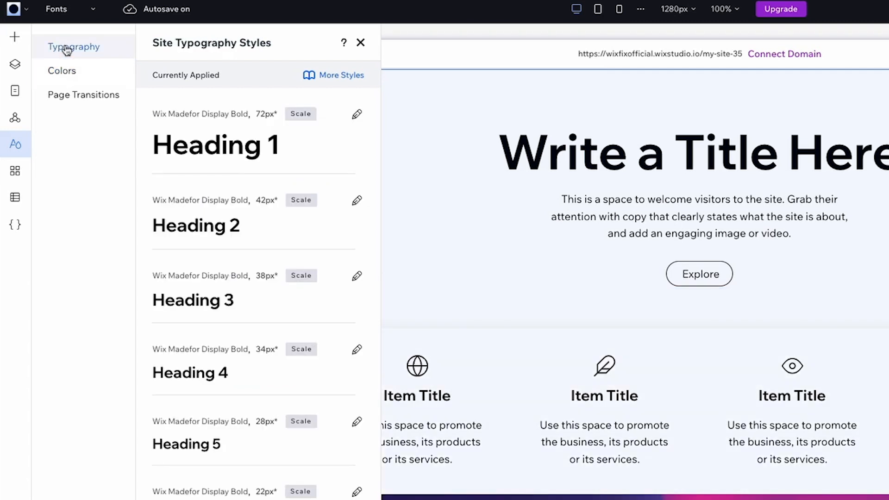
mouse_move(286, 147)
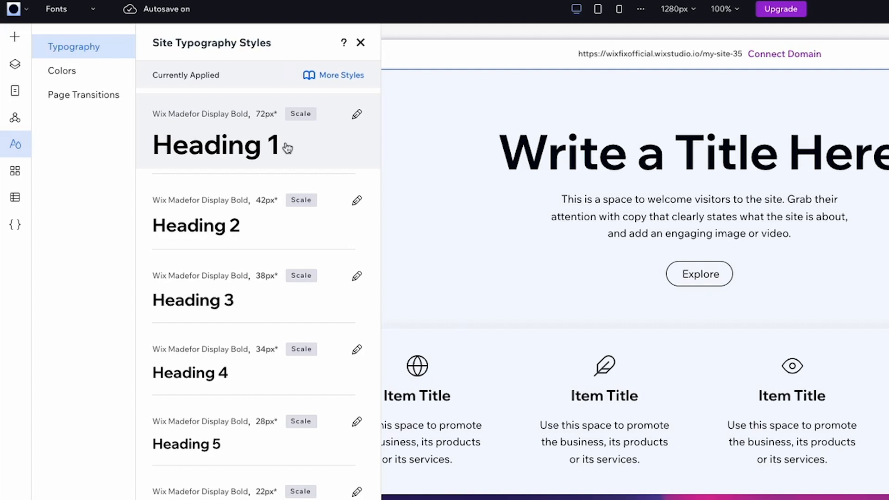
left_click(356, 114)
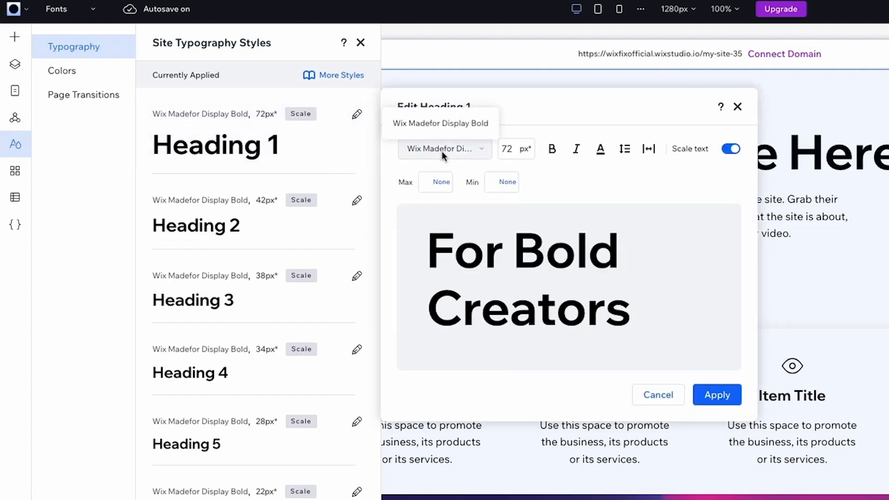
left_click(443, 148)
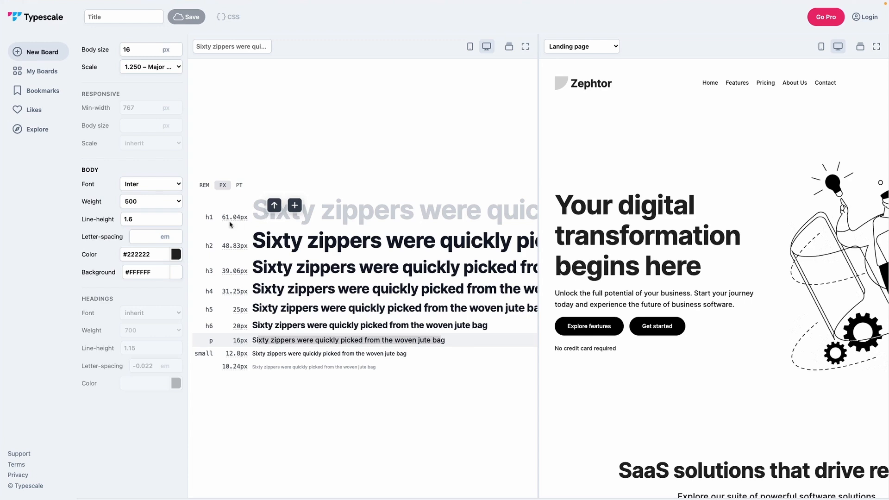
mouse_move(241, 221)
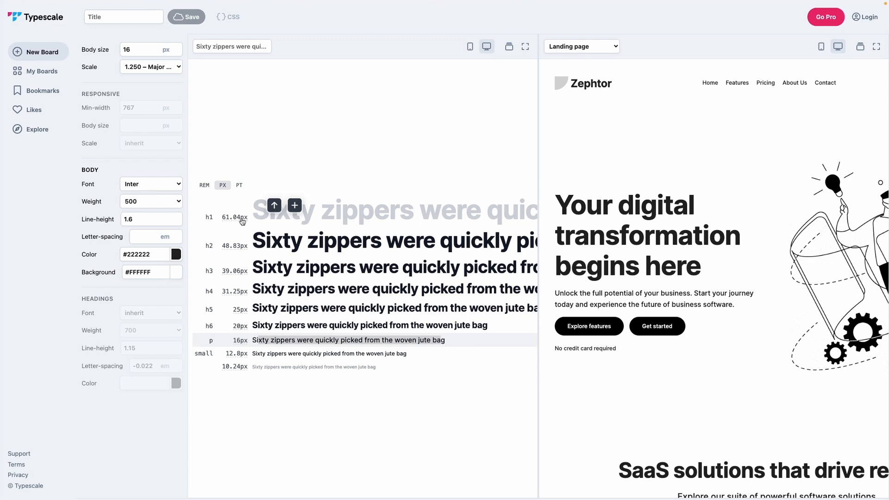
mouse_move(254, 220)
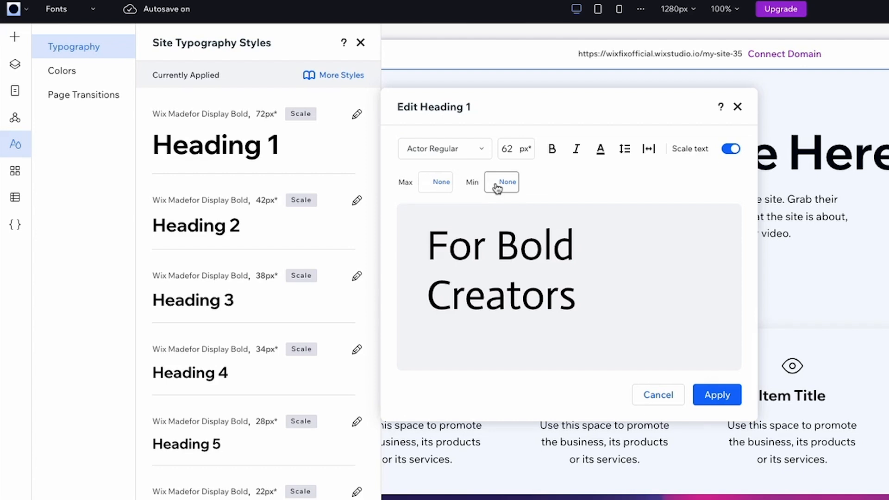
Set Heading 1's minimum size to 32px and apply the style
left_click(501, 182)
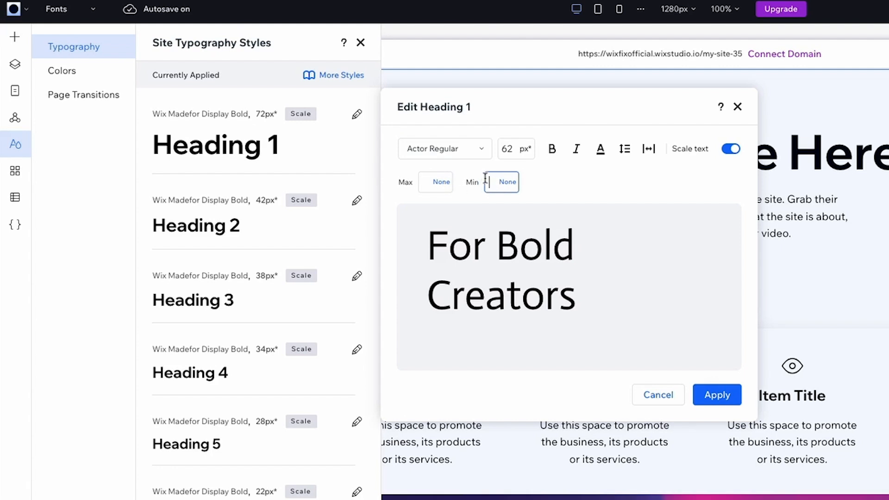
type("32")
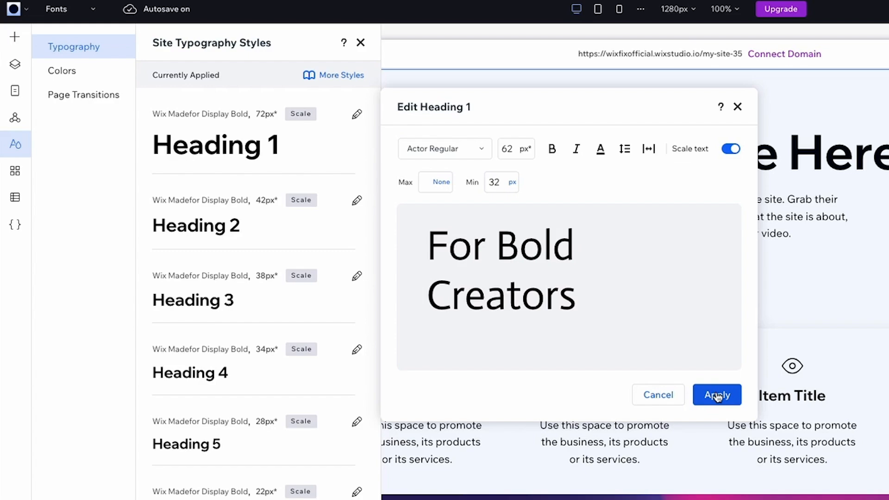
left_click(717, 394)
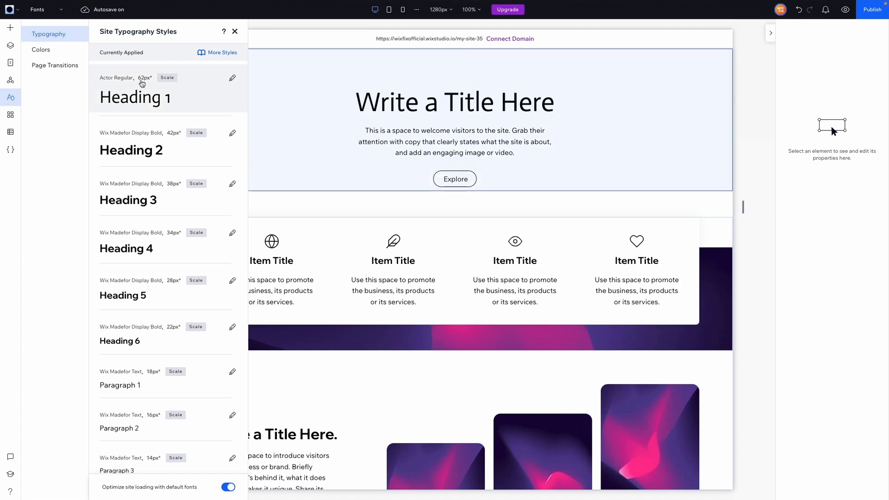
scroll("down", 3)
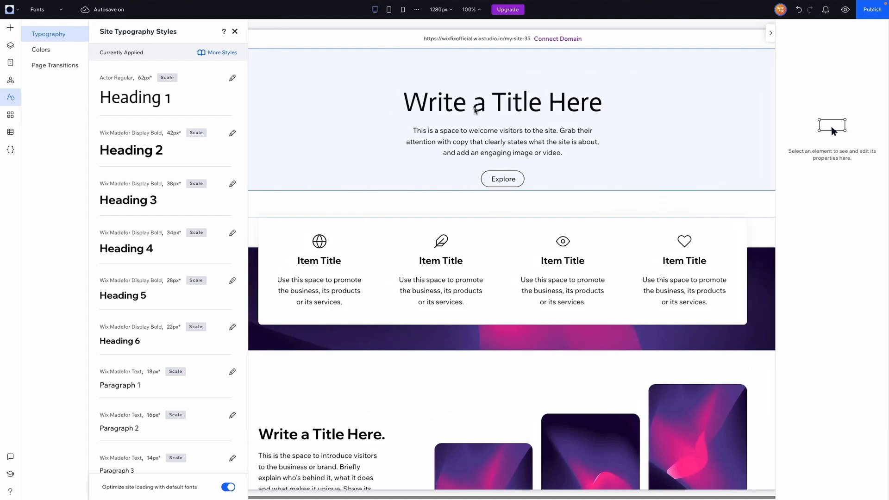
left_click(501, 141)
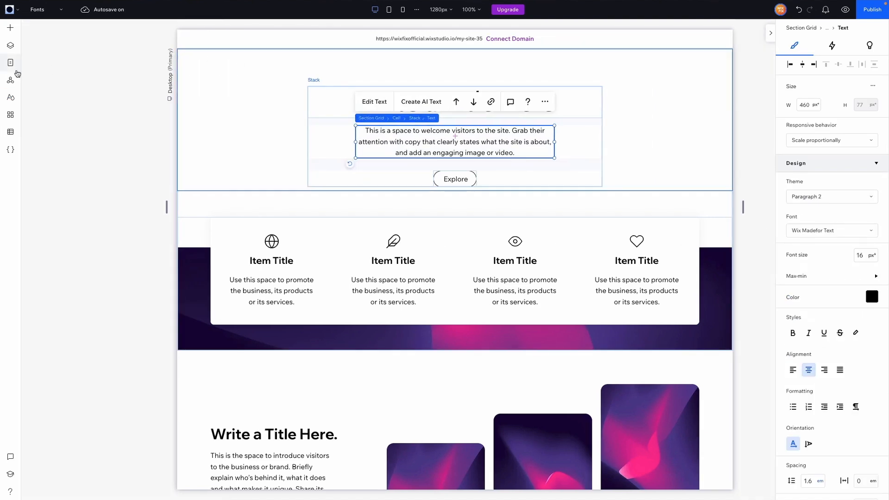
left_click(10, 96)
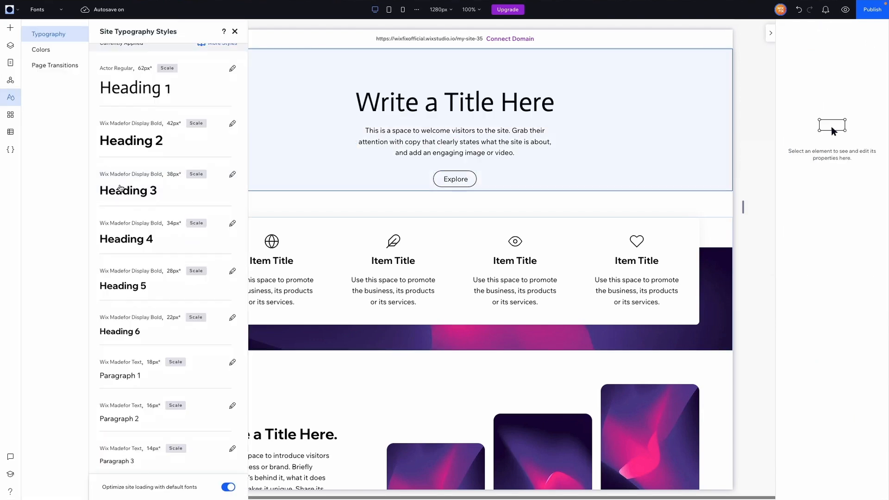
mouse_move(129, 412)
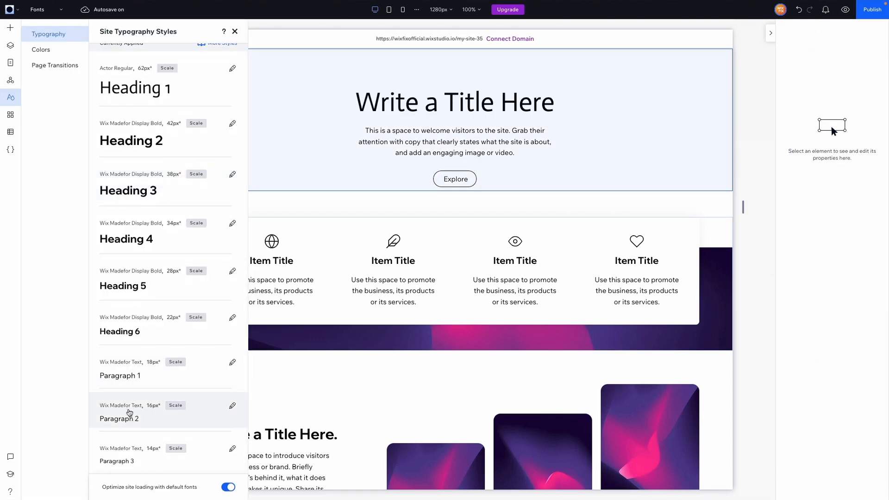
mouse_move(358, 312)
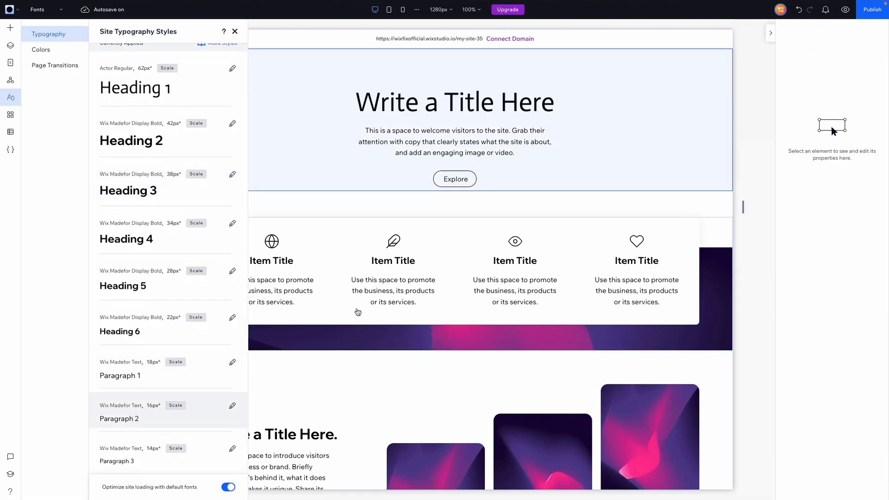
Give Paragraph 2 a grey theme colour and a 13px minimum size
left_click(289, 319)
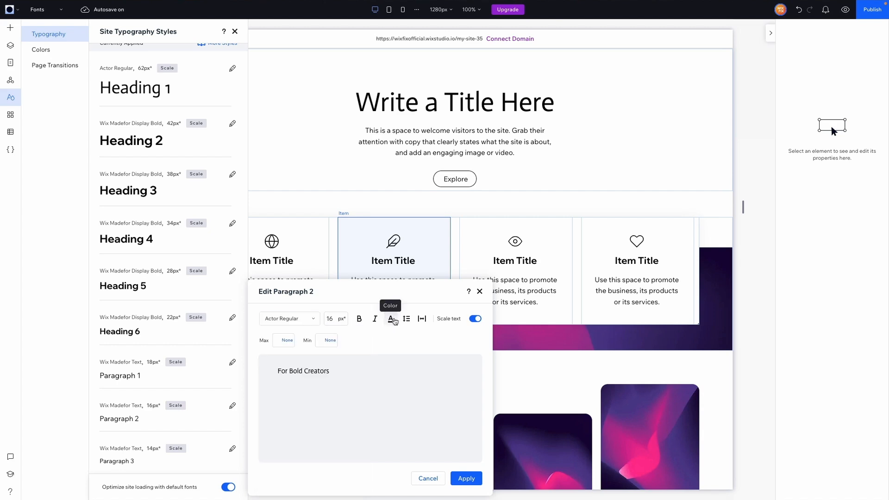
left_click(390, 318)
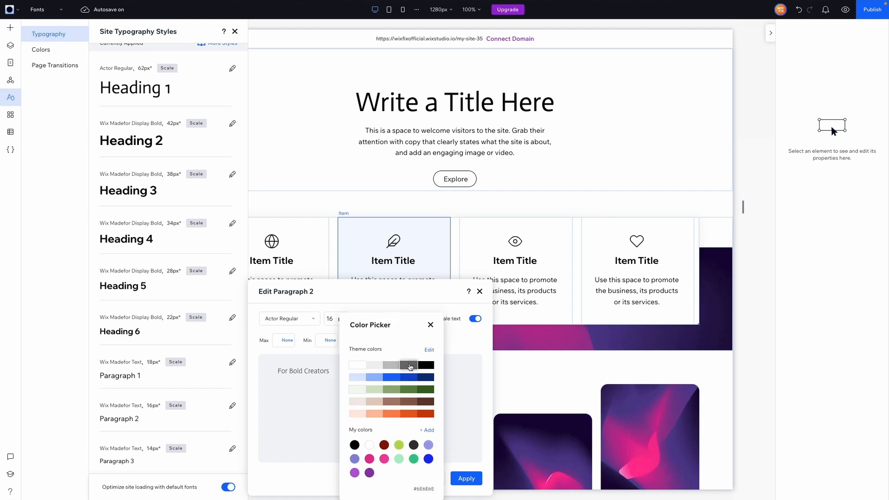
left_click(430, 325)
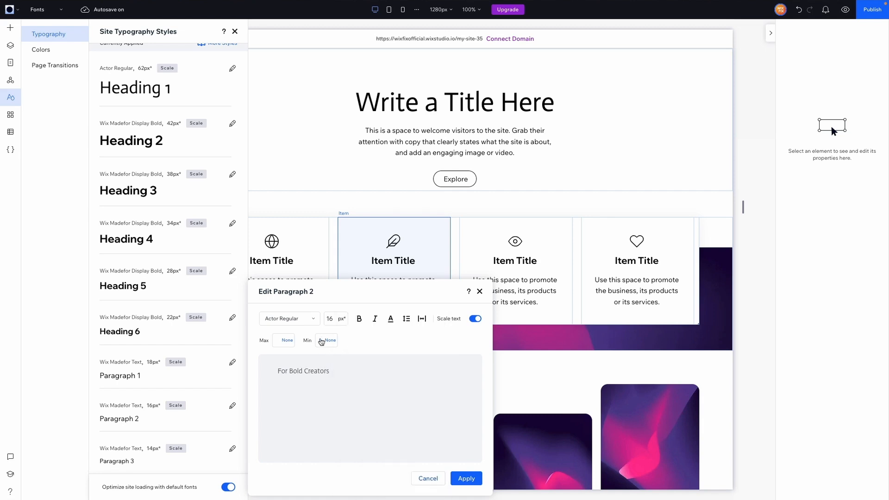
left_click(326, 340)
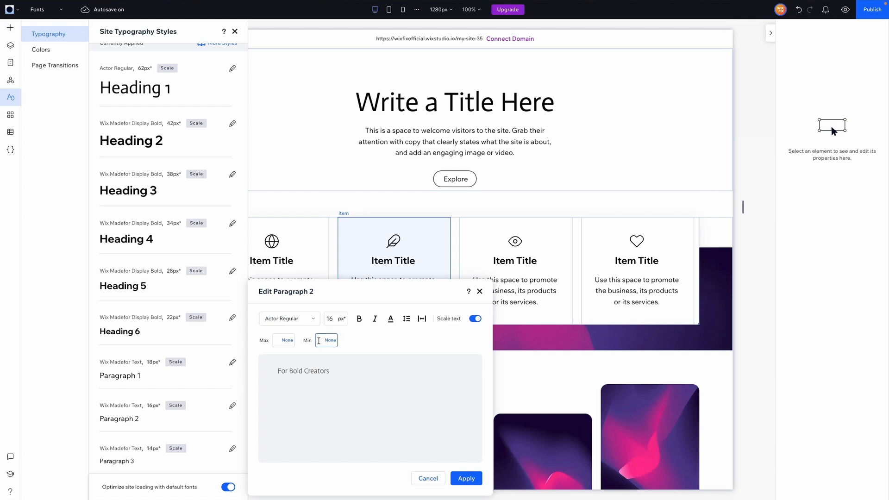
type("13")
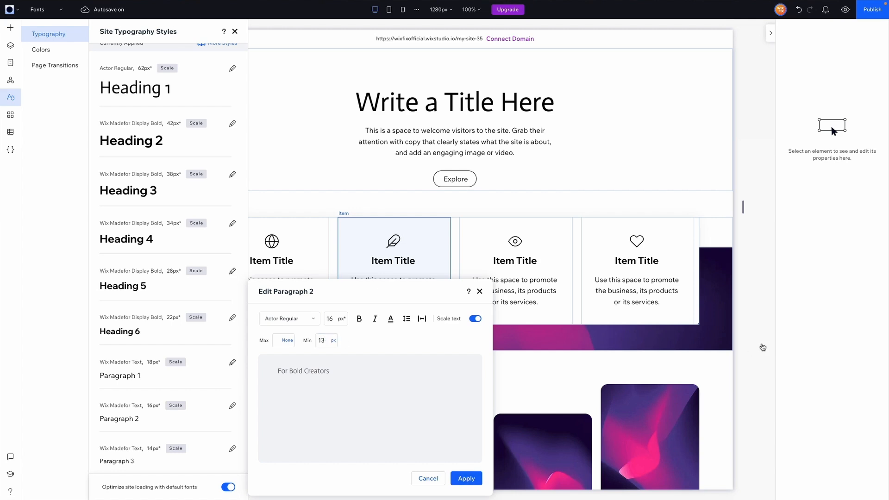
left_click(465, 478)
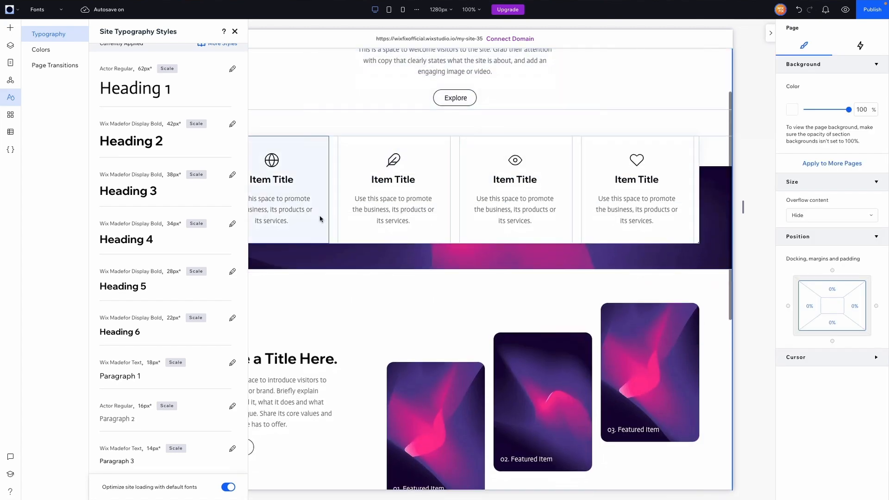
Check the site text styles, scroll the Fonts page, and show the page list
left_click(234, 31)
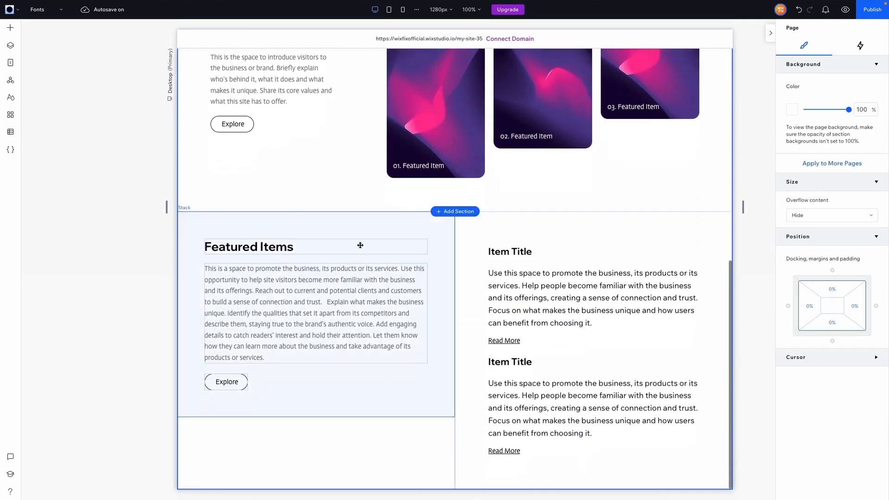
left_click(10, 97)
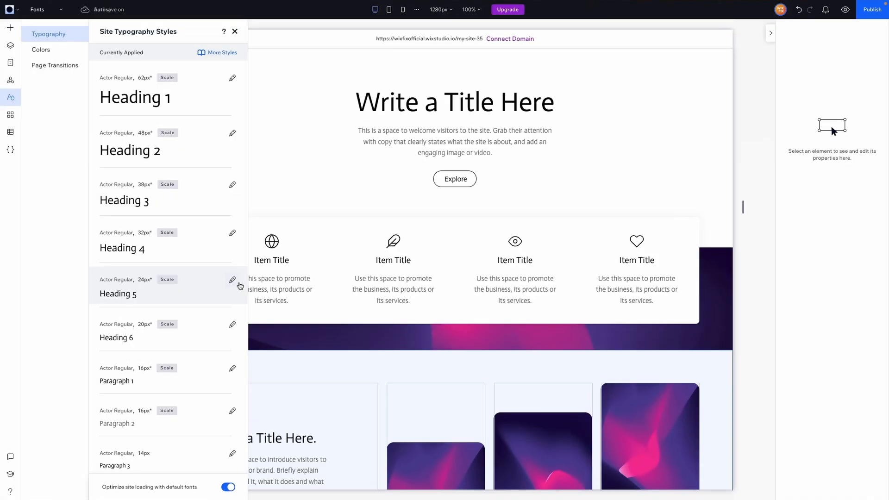
mouse_move(189, 465)
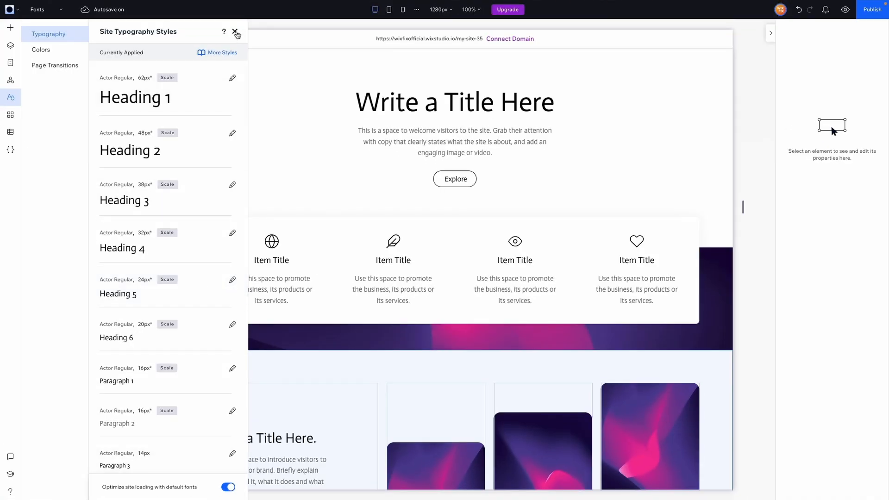
left_click(236, 32)
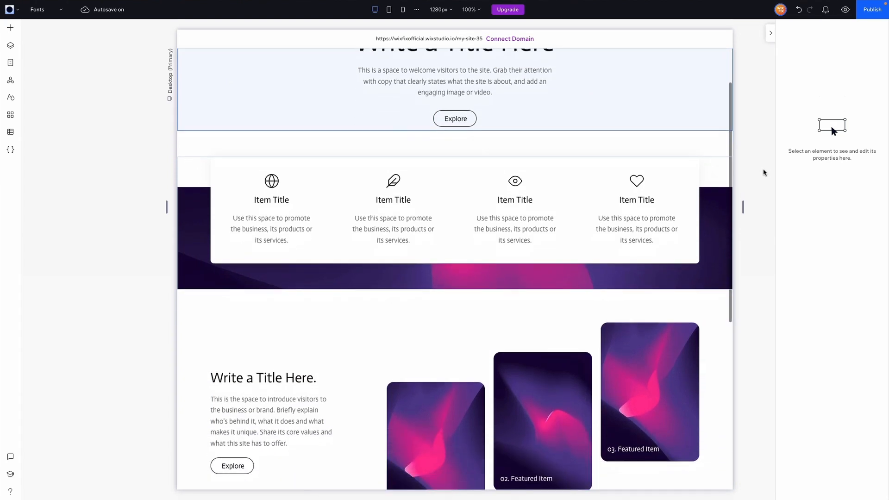
scroll("down", 3)
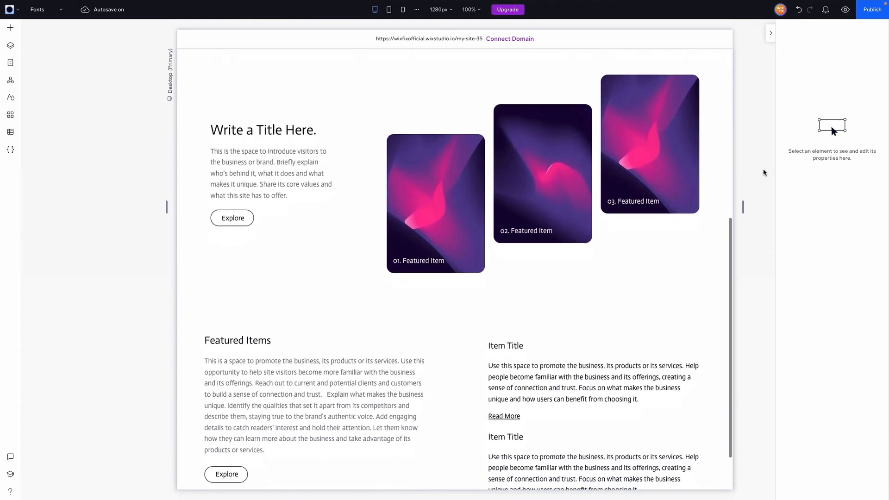
scroll("up", 3)
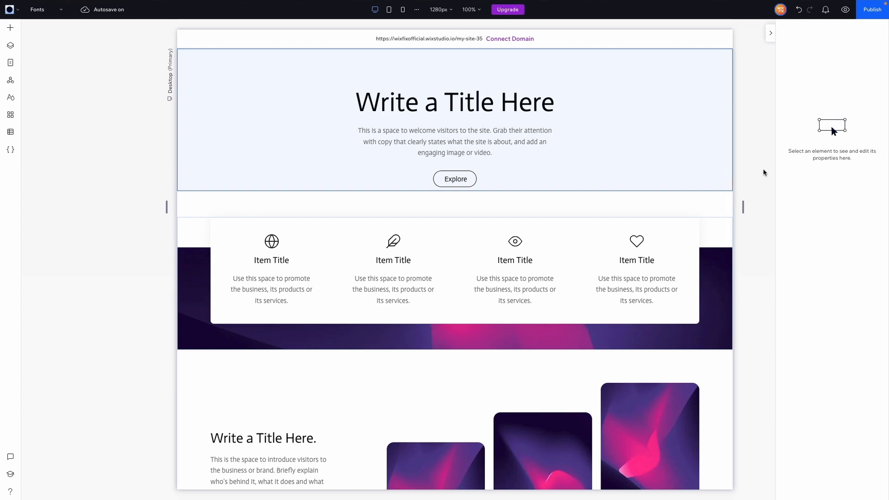
left_click(37, 10)
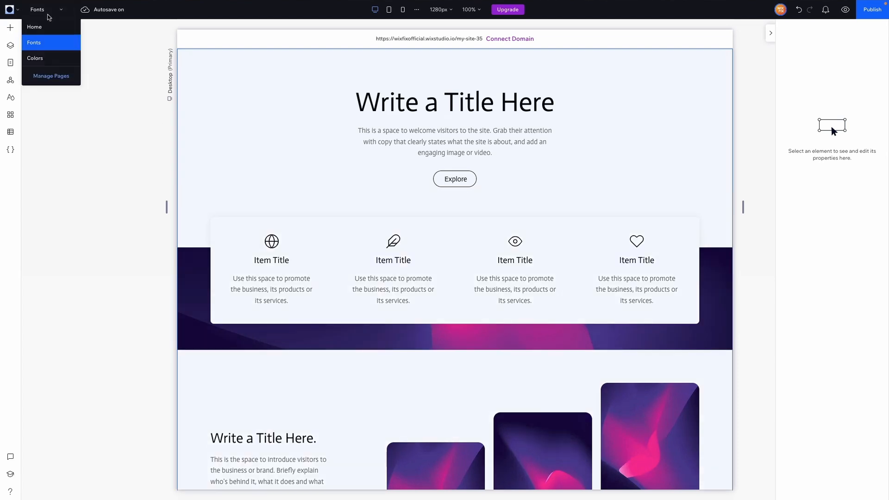
Go to the Colors page and inspect the blue New Arrival badge's fill colour
left_click(35, 58)
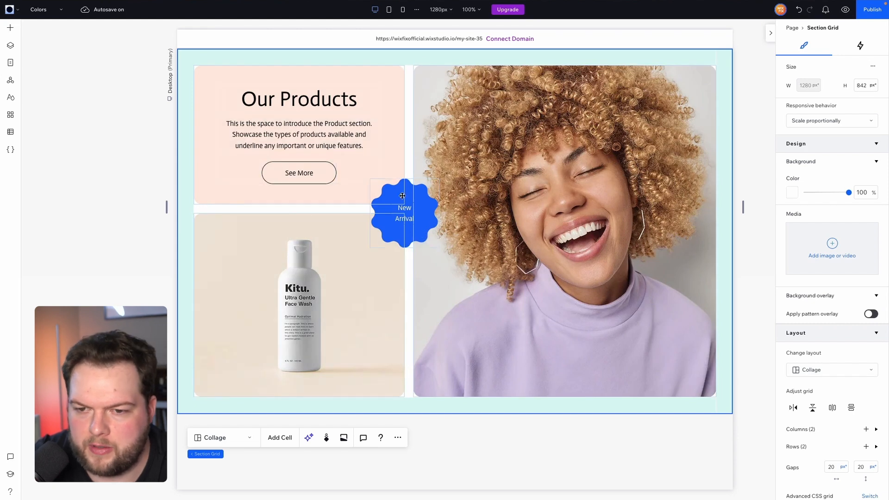
left_click(793, 230)
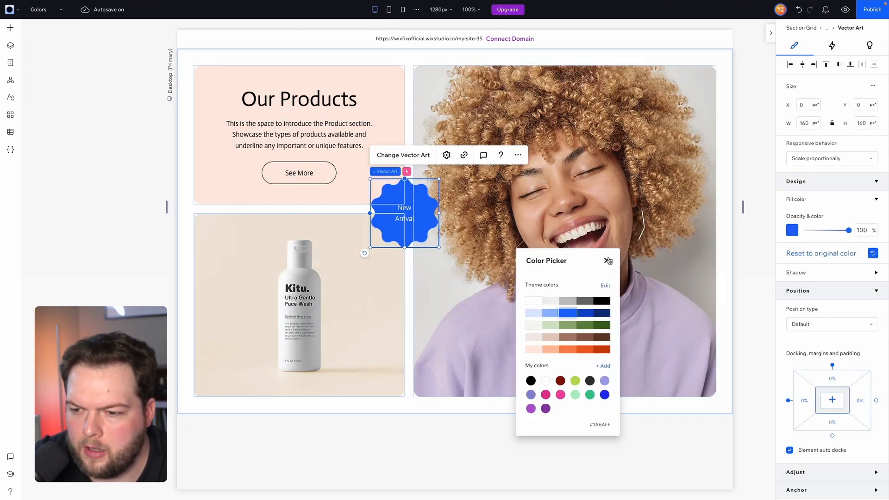
left_click(608, 261)
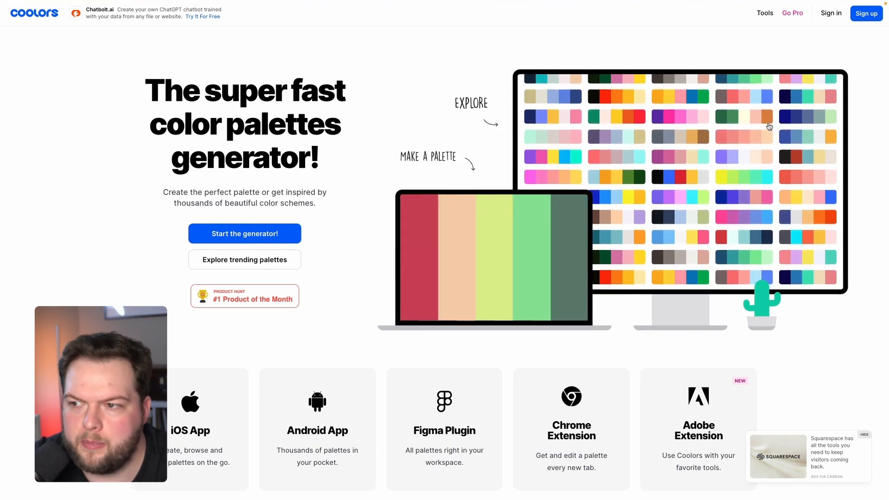
Browse popular pastel palettes in Explore Palettes and copy salmon FFB5A7
left_click(765, 13)
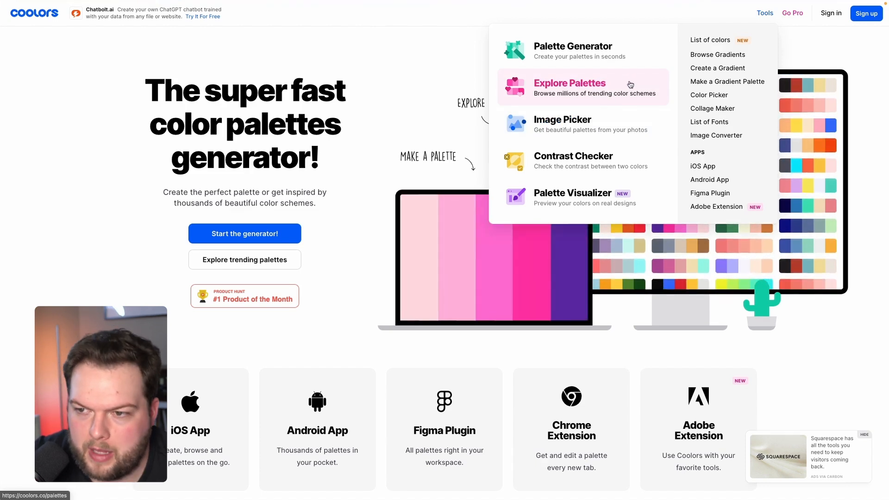
left_click(570, 84)
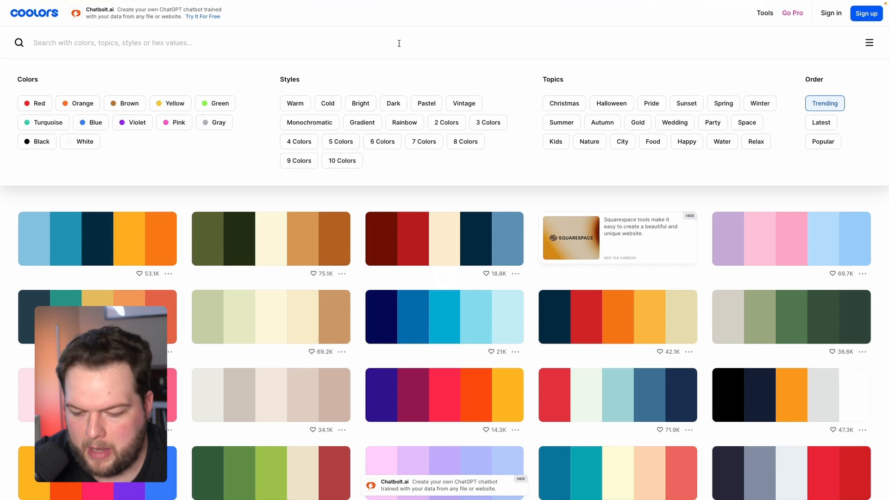
left_click(427, 104)
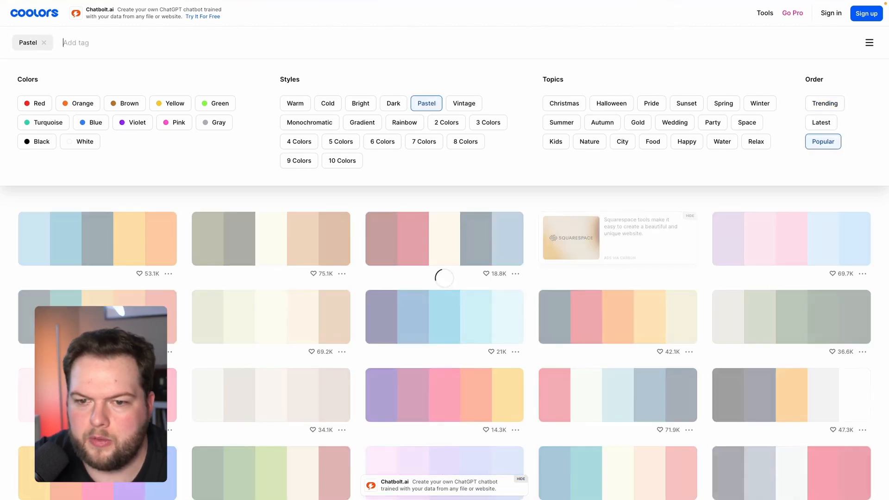
scroll("down", 3)
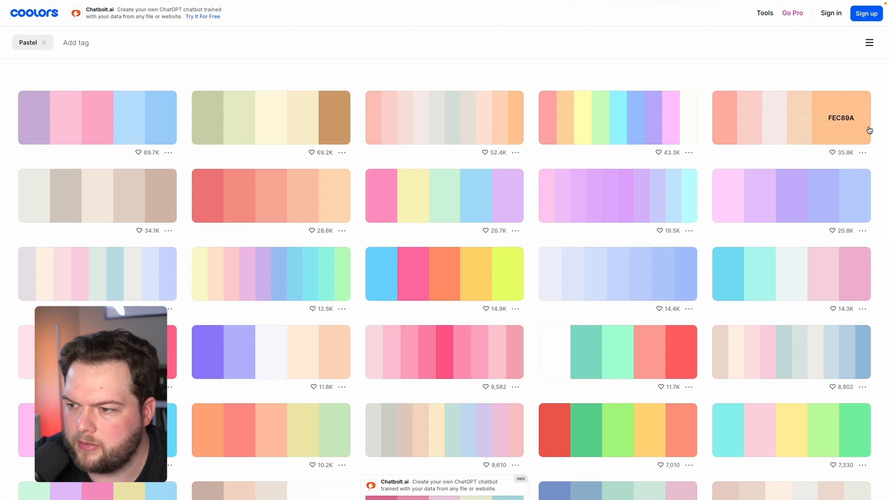
mouse_move(881, 130)
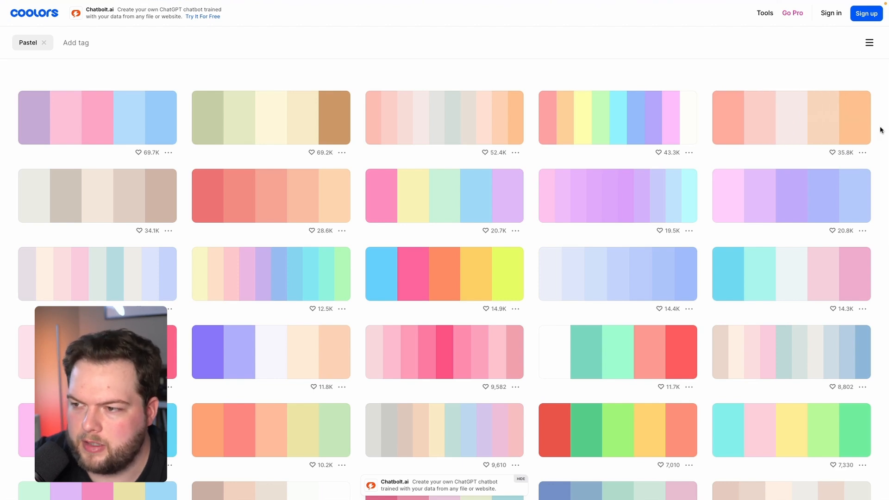
mouse_move(832, 118)
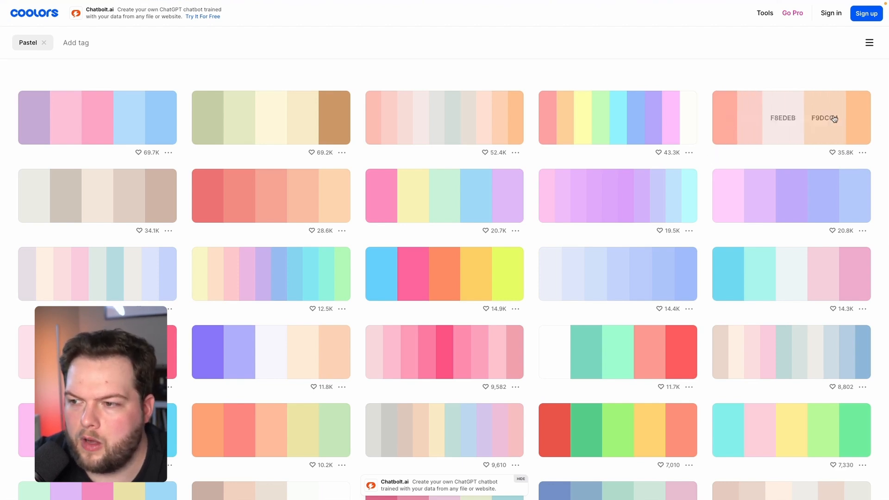
mouse_move(765, 118)
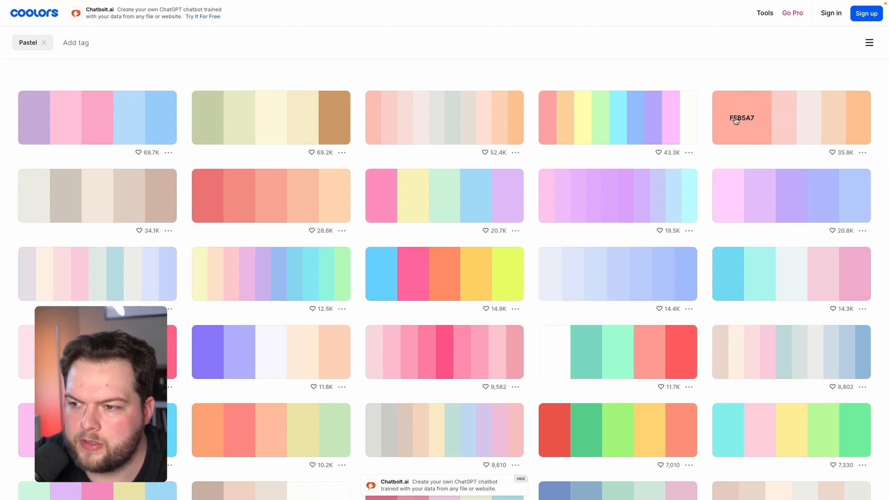
left_click(742, 118)
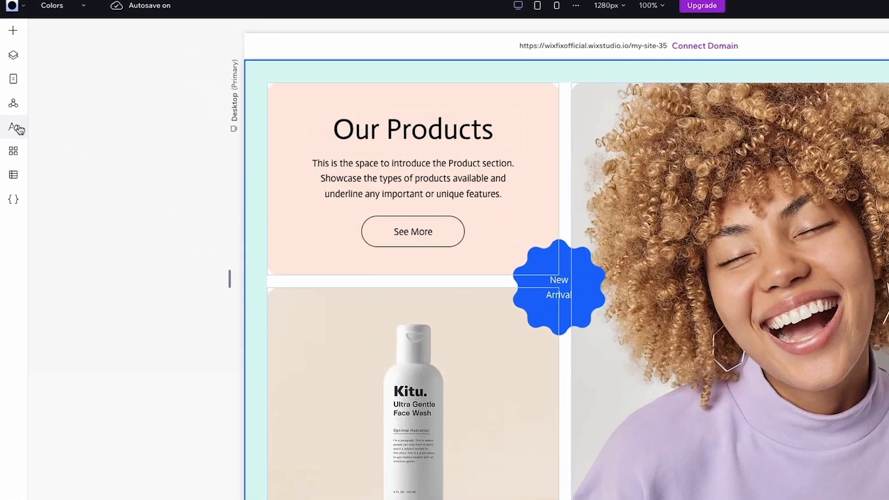
Replace the Action colors hex value in Site Styles with #ffb5a7
left_click(13, 127)
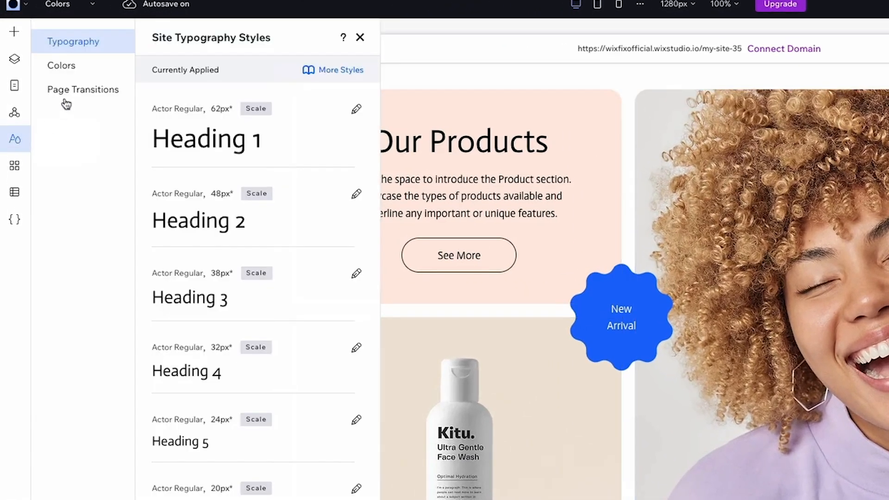
left_click(62, 65)
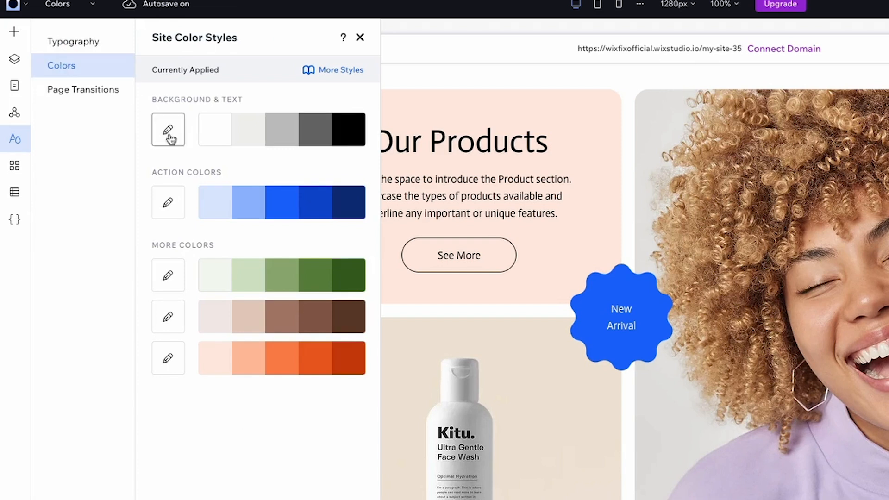
mouse_move(167, 359)
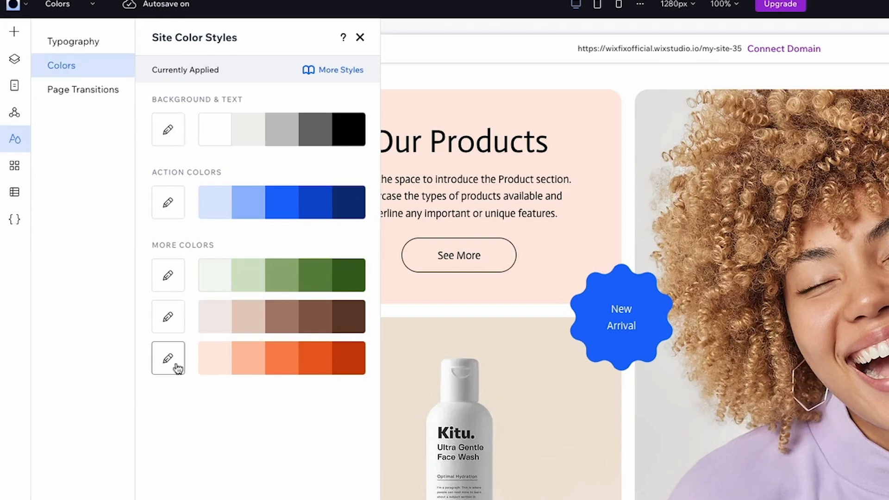
mouse_move(184, 189)
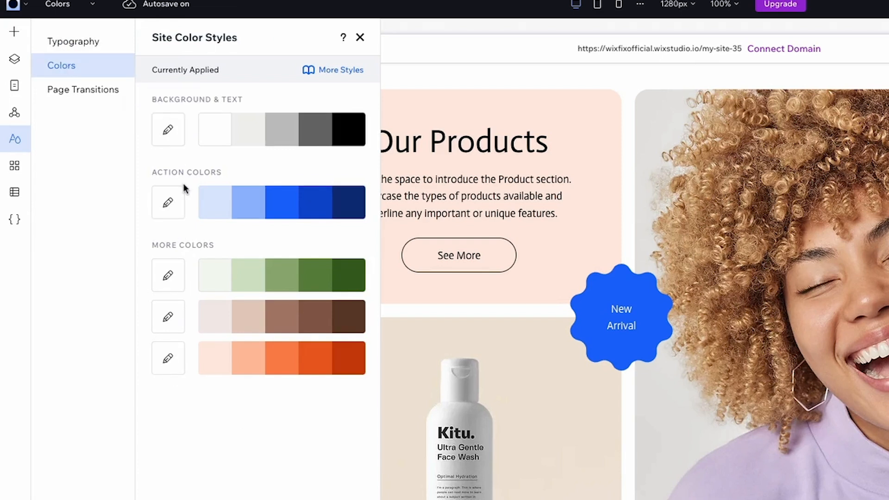
mouse_move(179, 188)
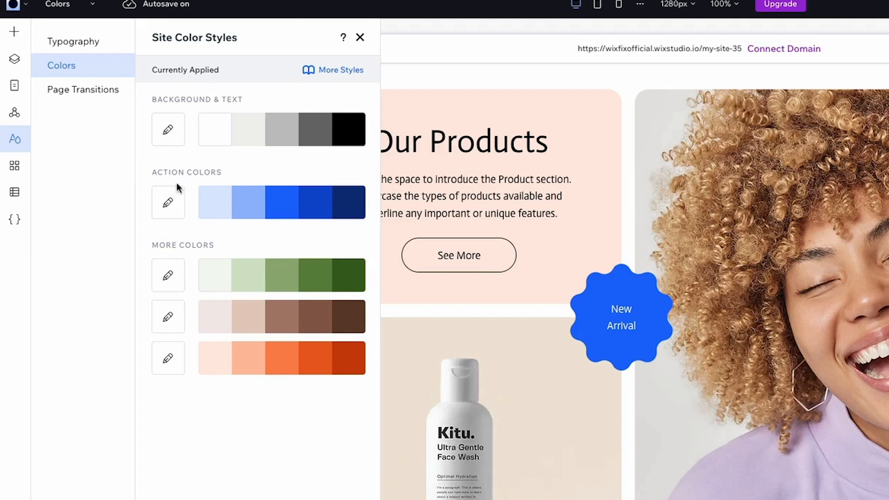
mouse_move(168, 202)
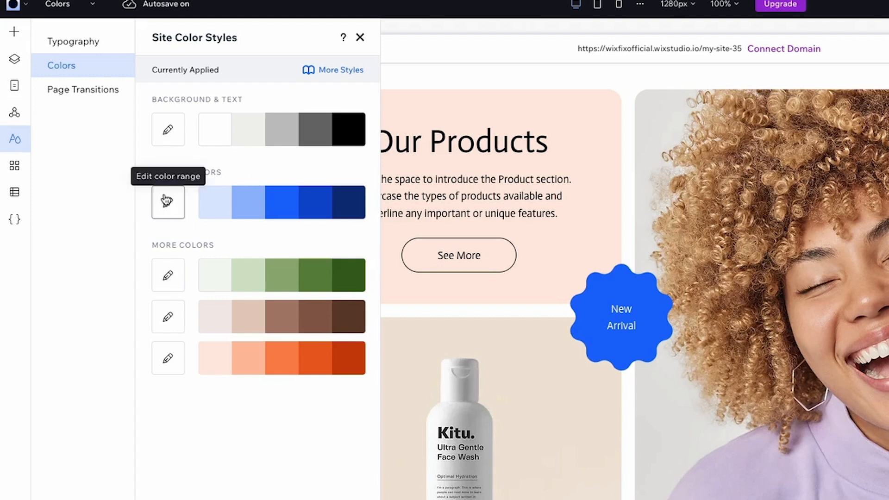
left_click(168, 202)
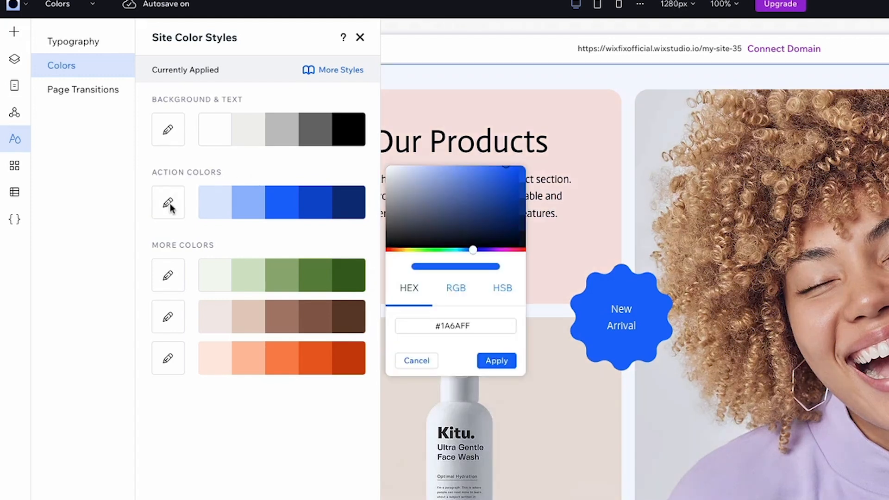
left_click(455, 325)
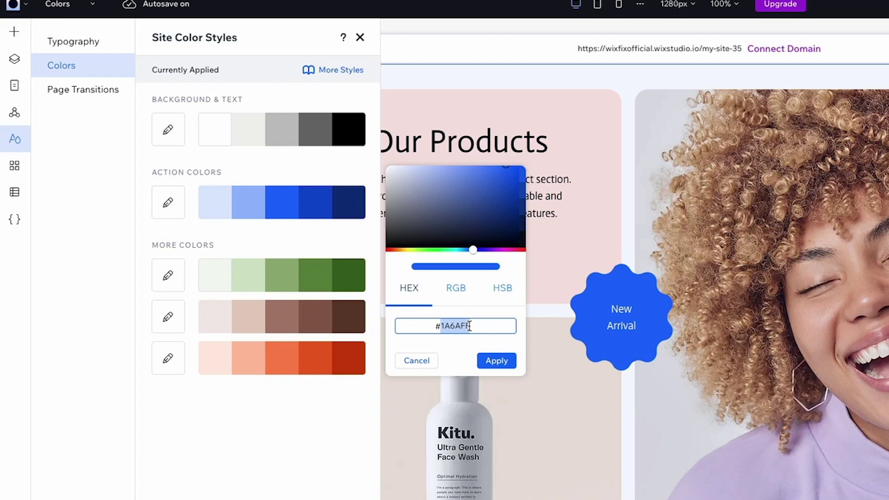
left_click(496, 361)
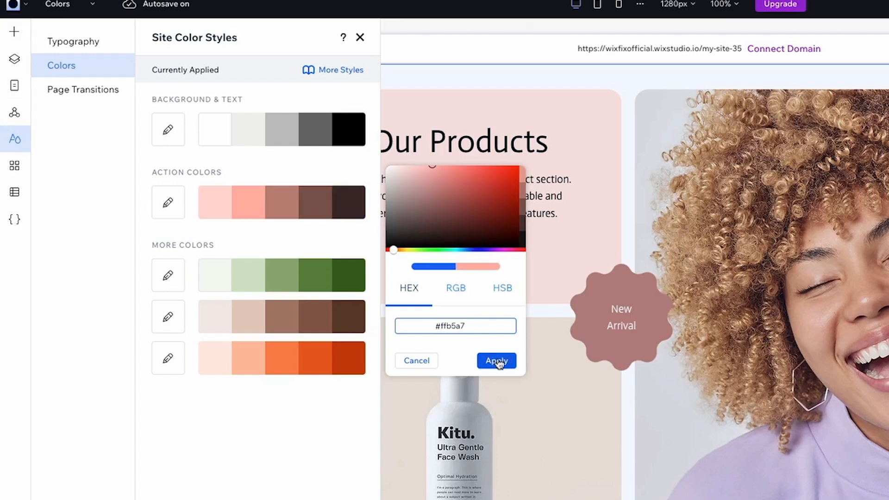
left_click(495, 361)
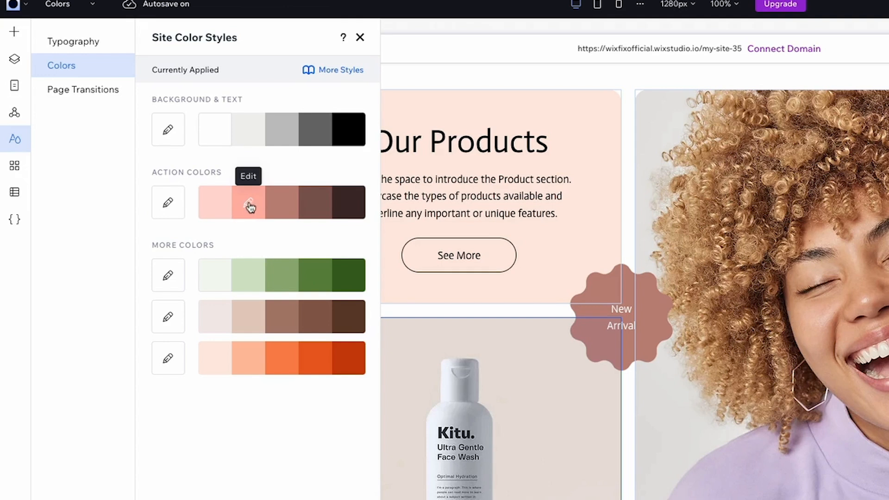
mouse_move(245, 196)
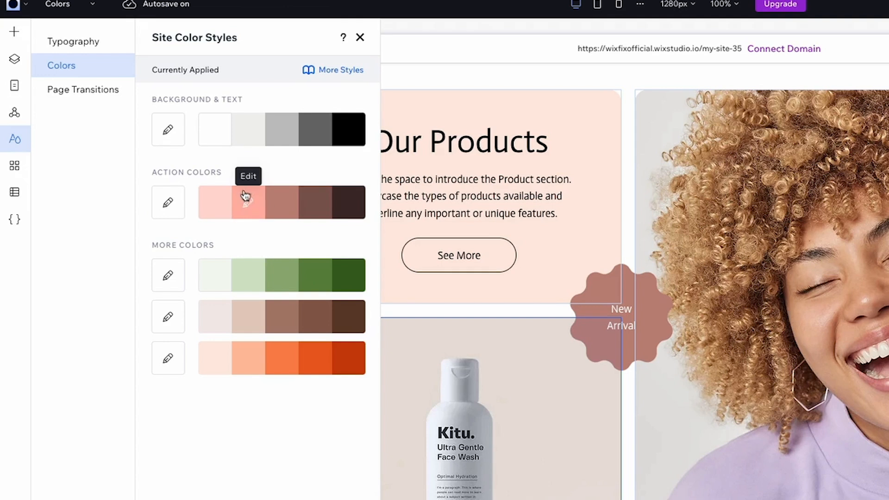
mouse_move(247, 212)
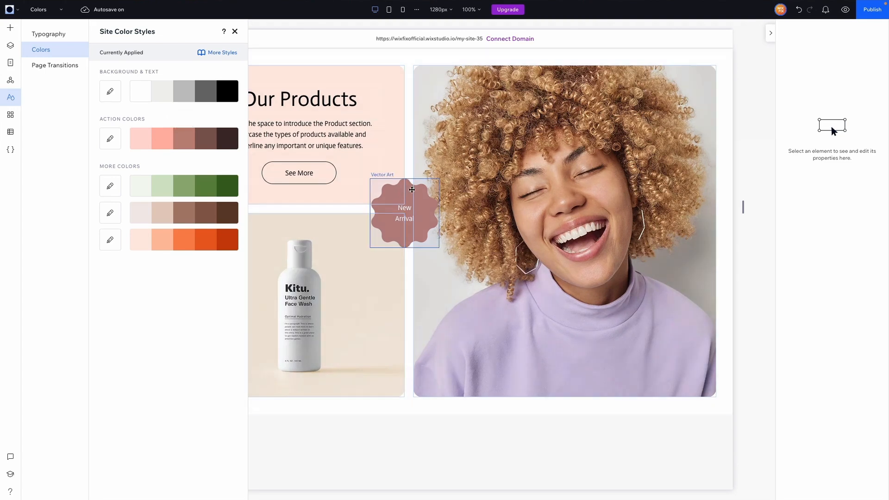
Set the site's action colours to a salmon range from #FFB5A7, turning the New Arrival badge salmon
left_click(403, 212)
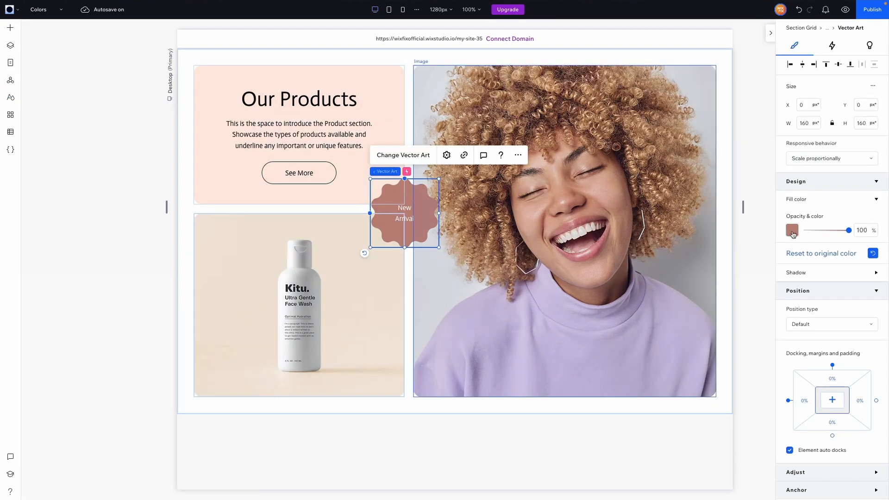
left_click(791, 229)
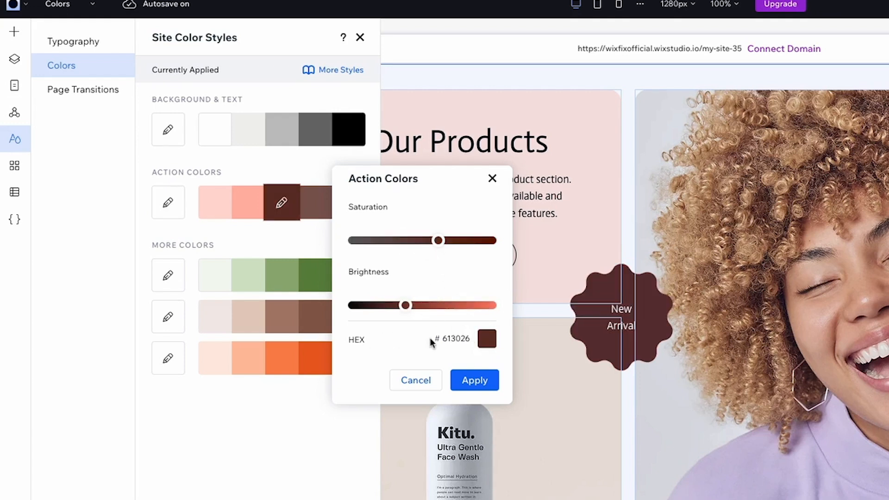
left_click(486, 338)
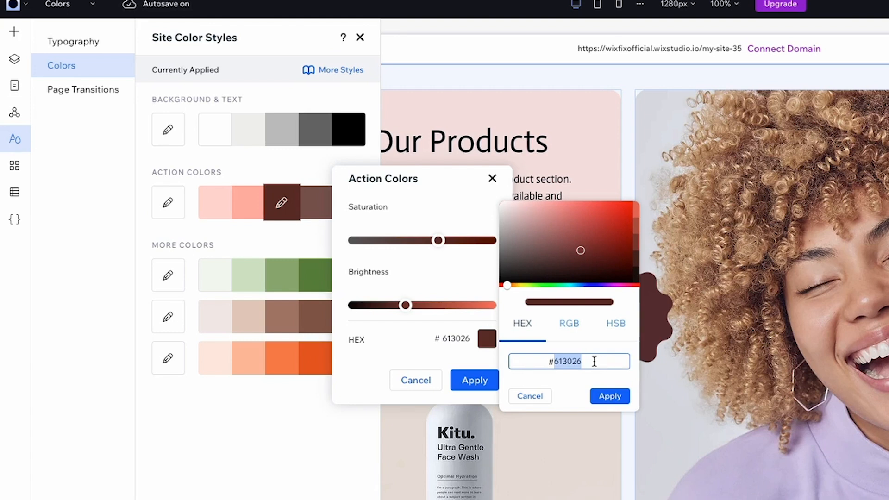
left_click(609, 396)
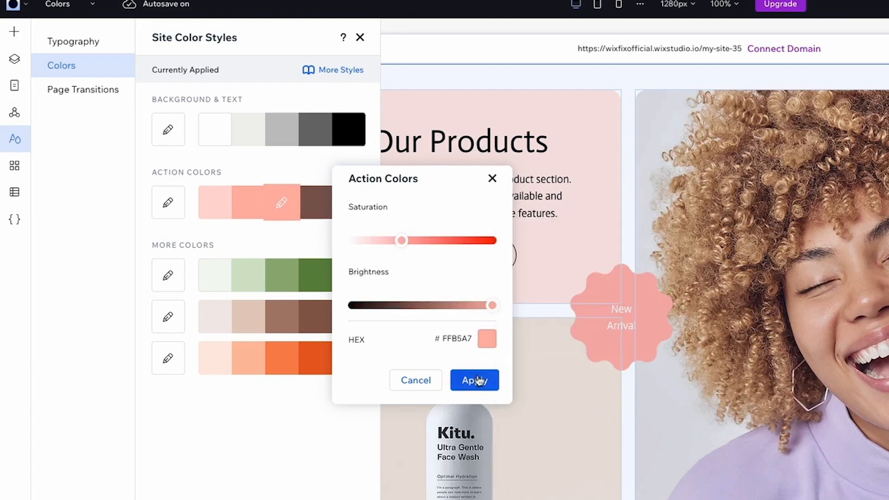
left_click(474, 380)
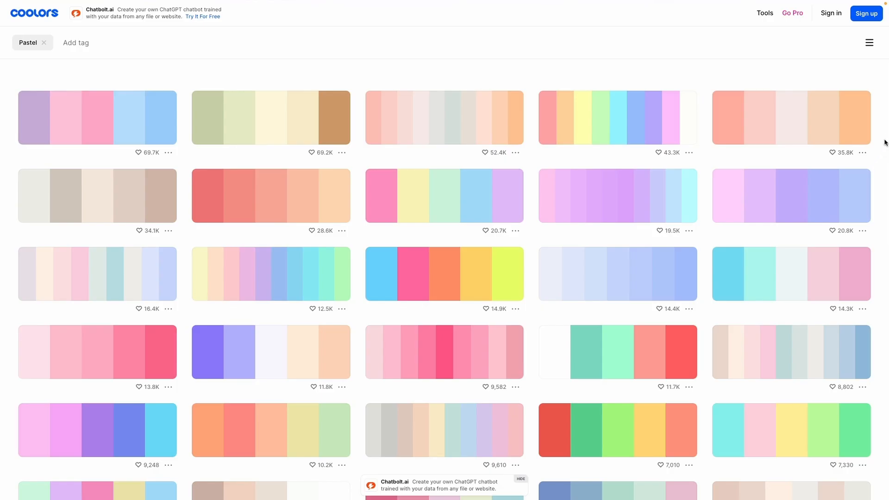
Set the third More Colors row to peach #fec89a, then to periwinkle #b8c0ff
left_click(844, 118)
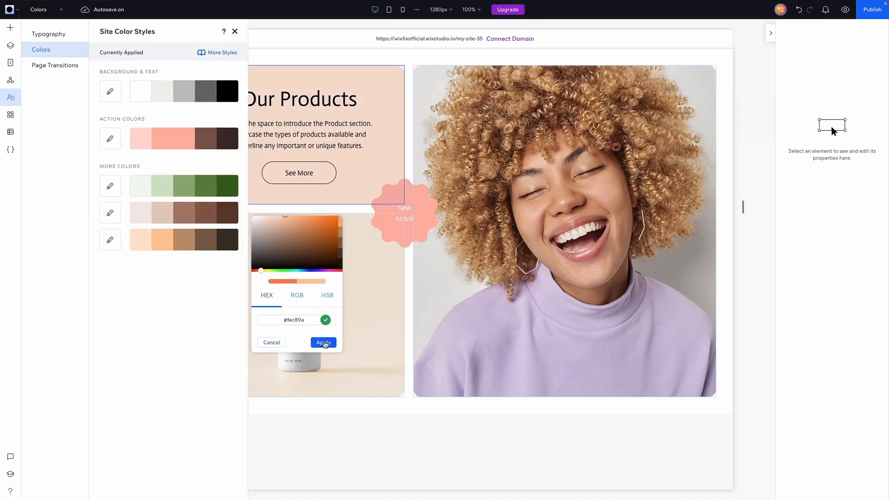
left_click(322, 343)
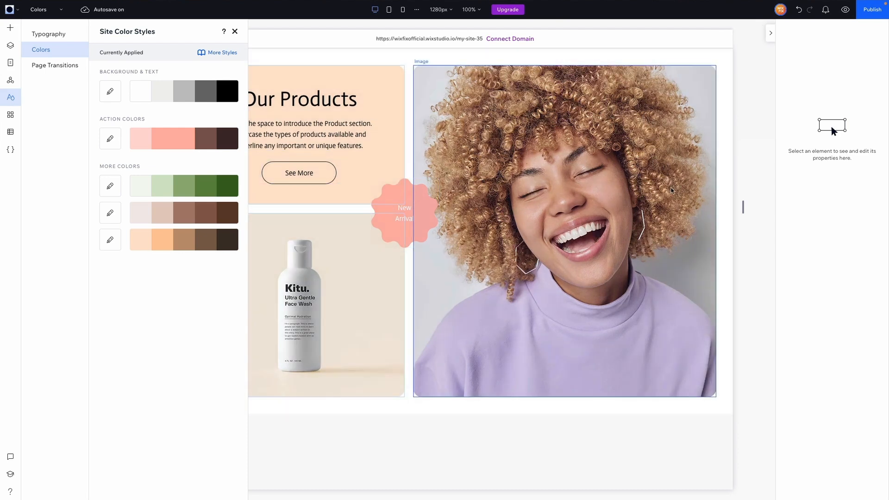
left_click(749, 167)
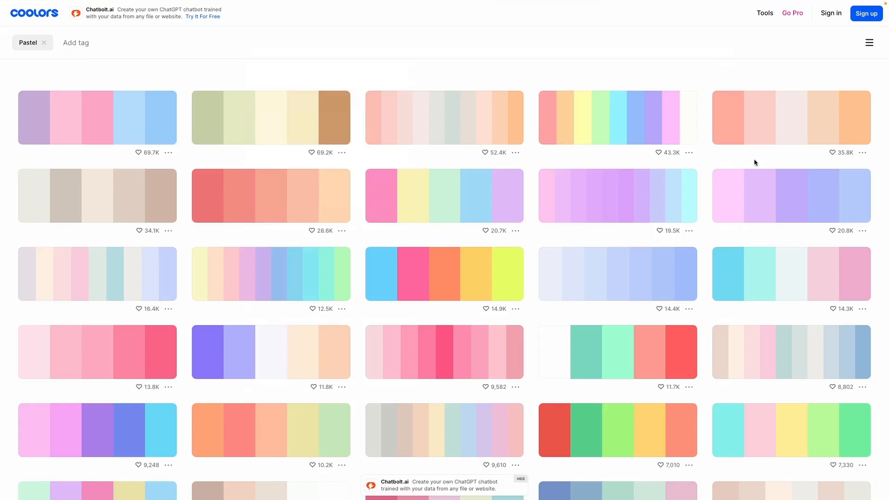
mouse_move(819, 196)
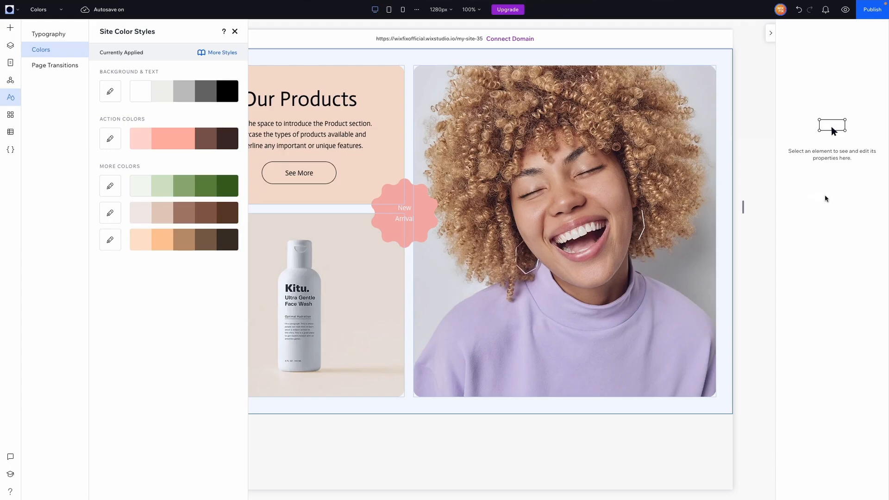
left_click(110, 239)
type("#b8c0ff")
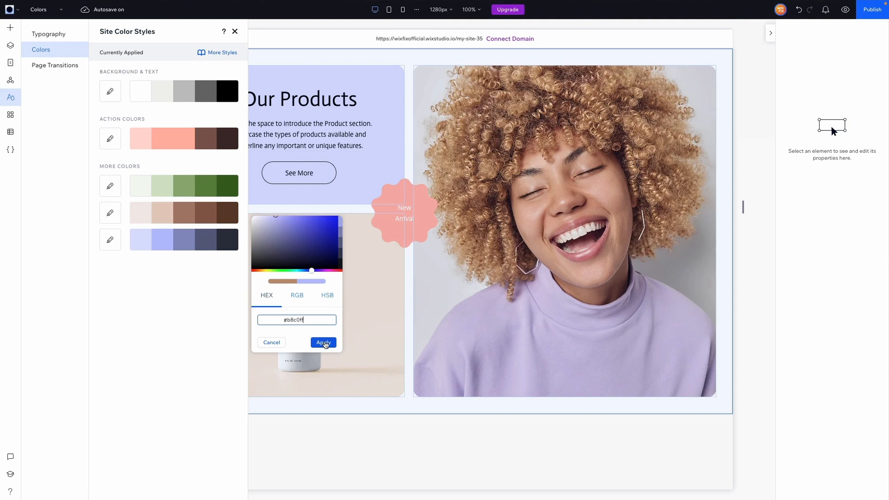
left_click(323, 342)
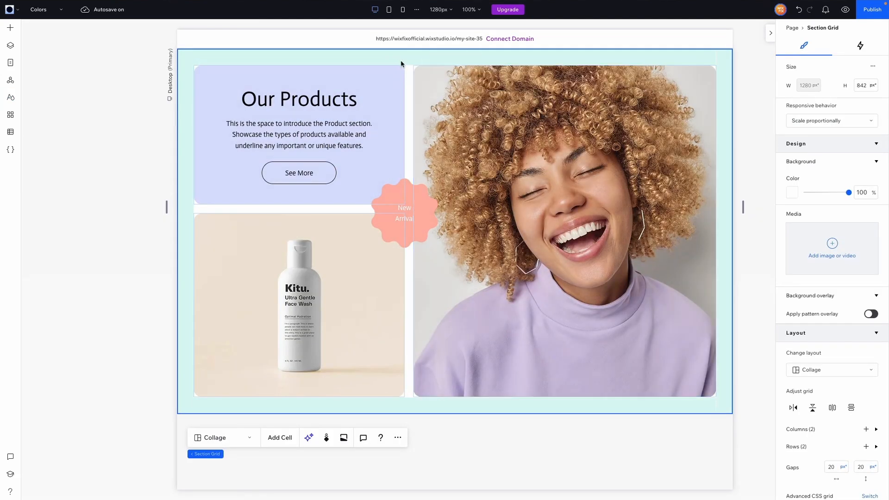
mouse_move(308, 59)
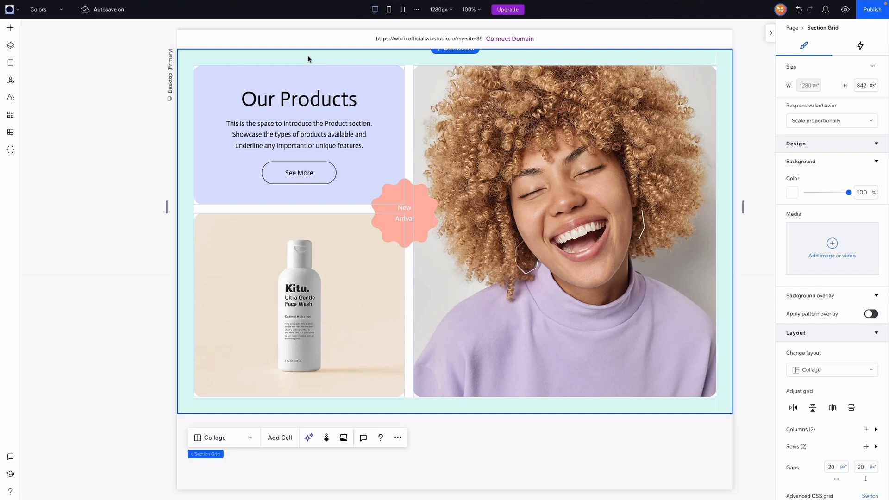
Set the lightest background swatch to off-white #FFF9F7 and use it as the product section background
left_click(299, 99)
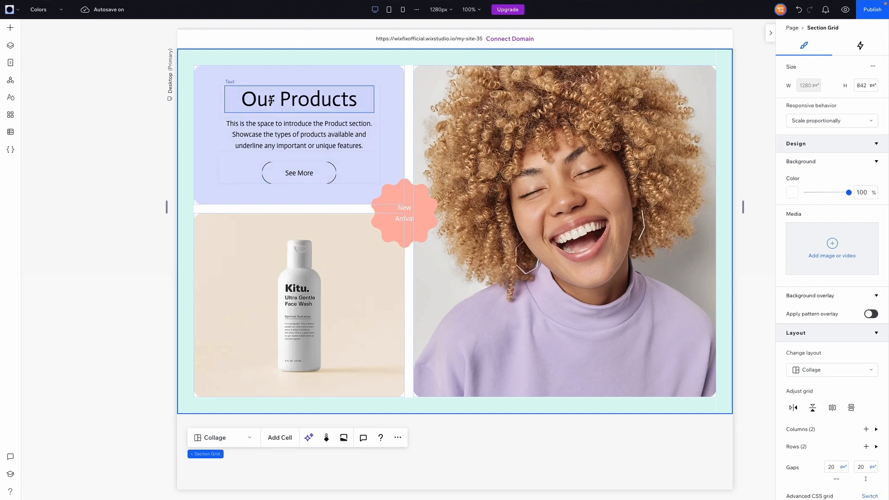
left_click(299, 98)
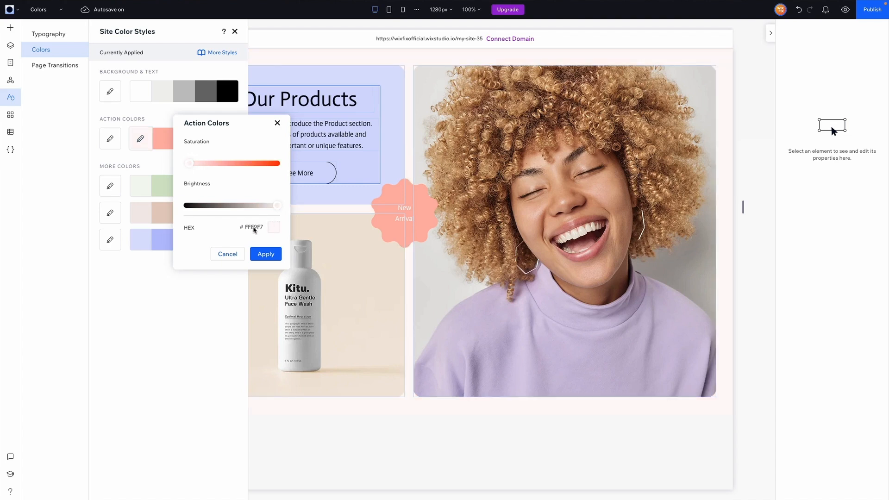
left_click(265, 253)
type("#fff")
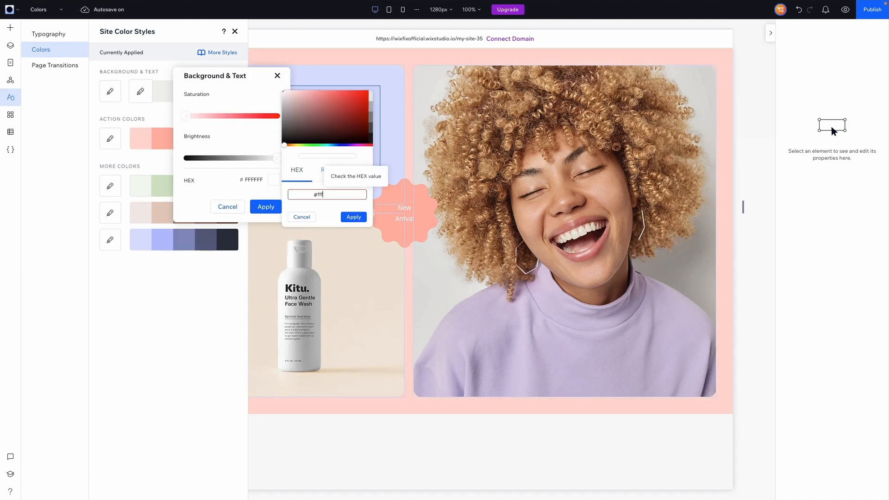
left_click(353, 217)
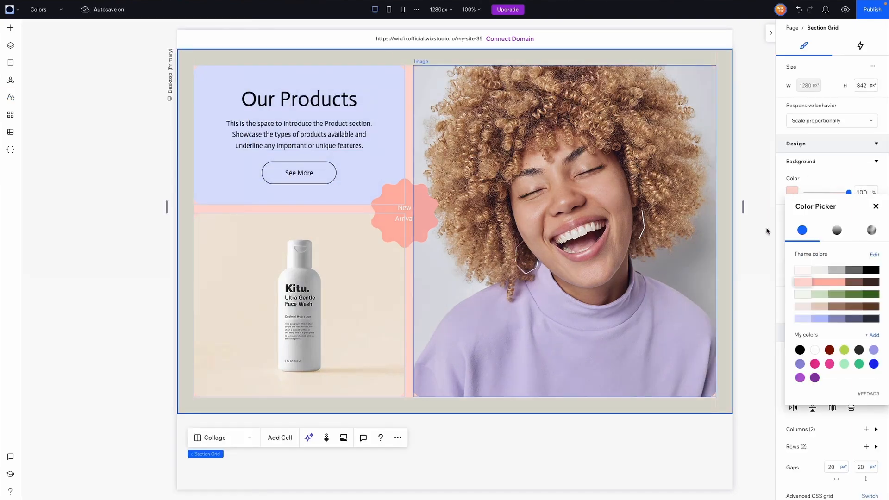
left_click(802, 269)
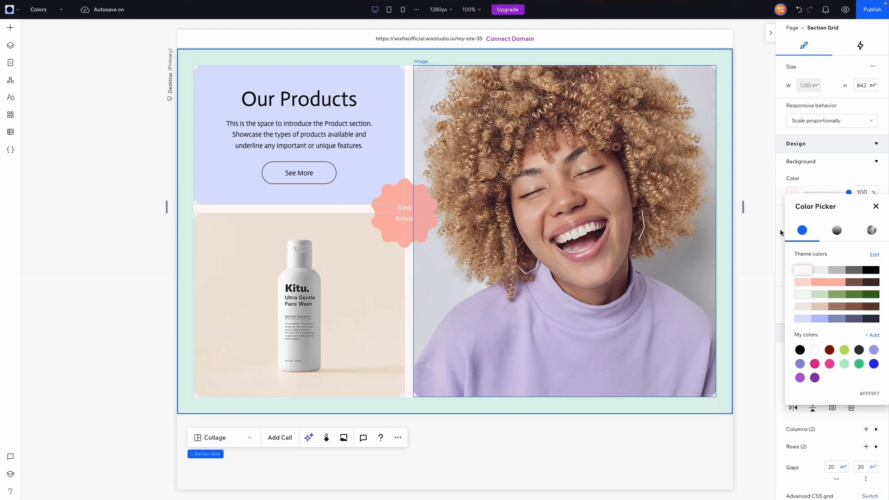
left_click(846, 9)
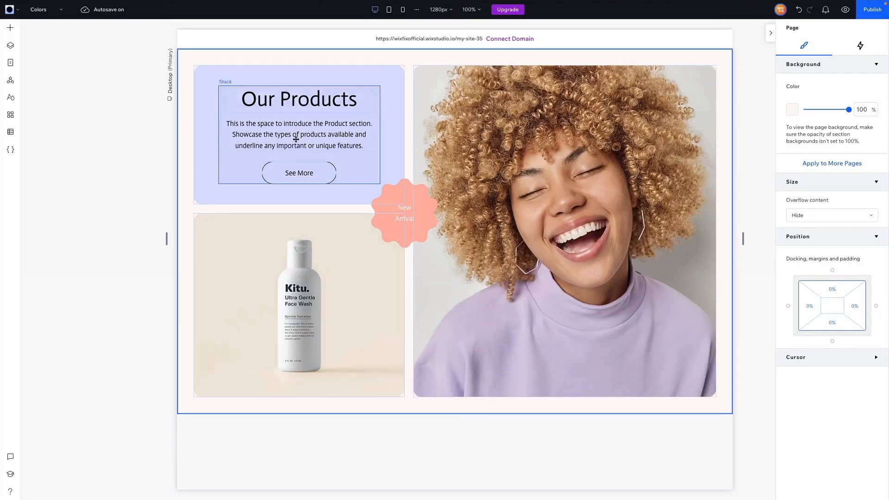
Rebuild the third More Colors row from peach #fec89a and change the black text swatch to off-black
left_click(299, 135)
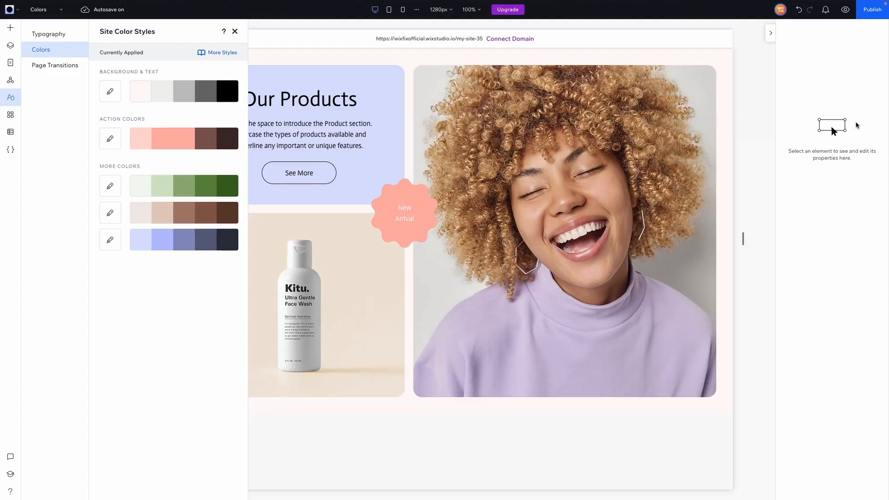
left_click(111, 239)
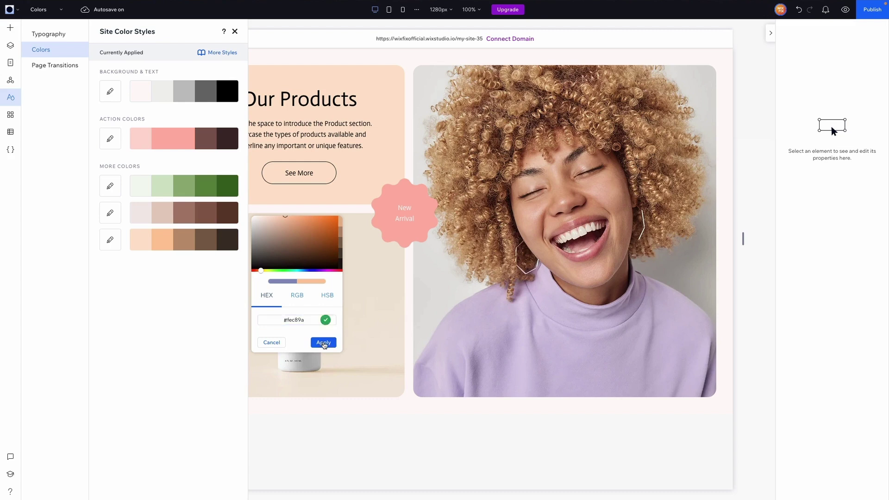
left_click(323, 341)
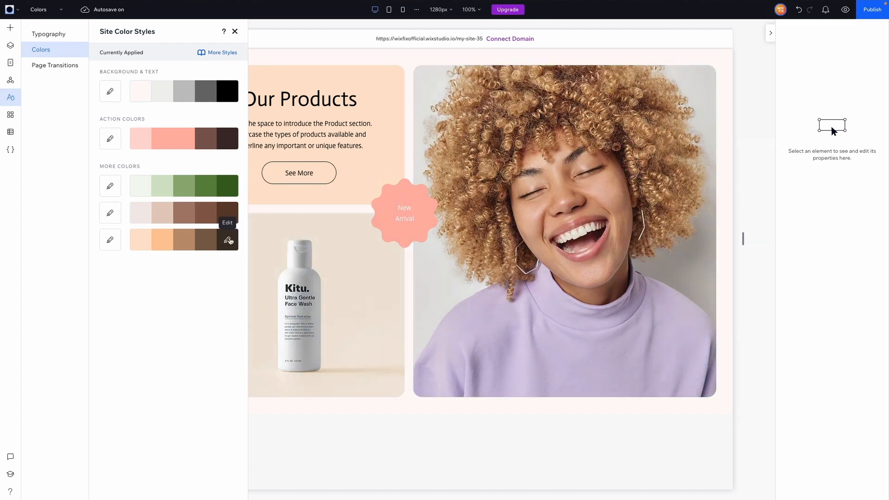
left_click(227, 239)
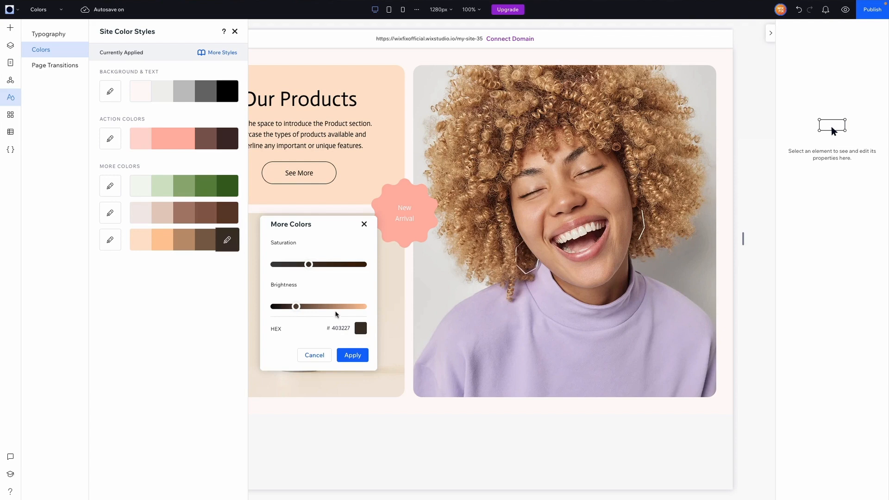
mouse_move(341, 338)
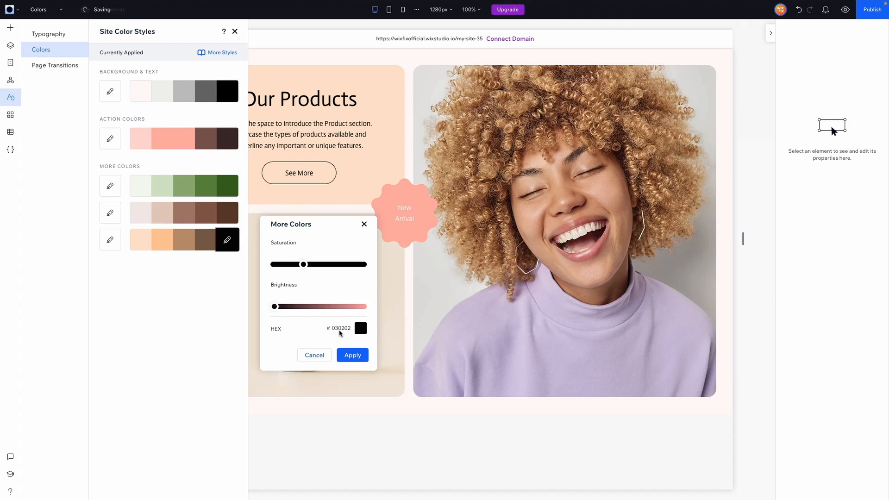
left_click(351, 355)
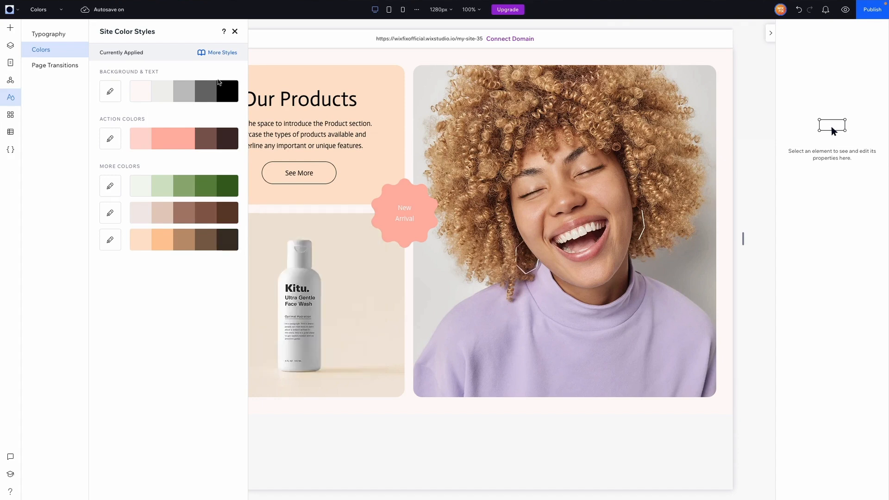
left_click(226, 91)
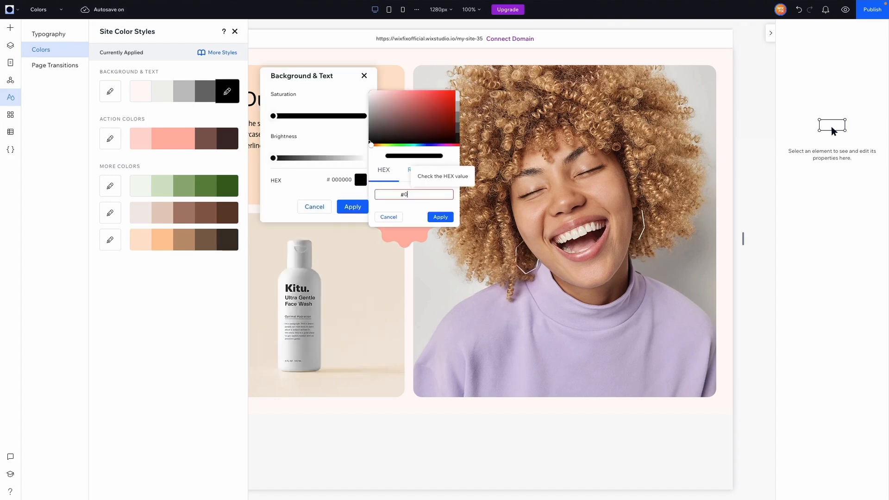
type("3023")
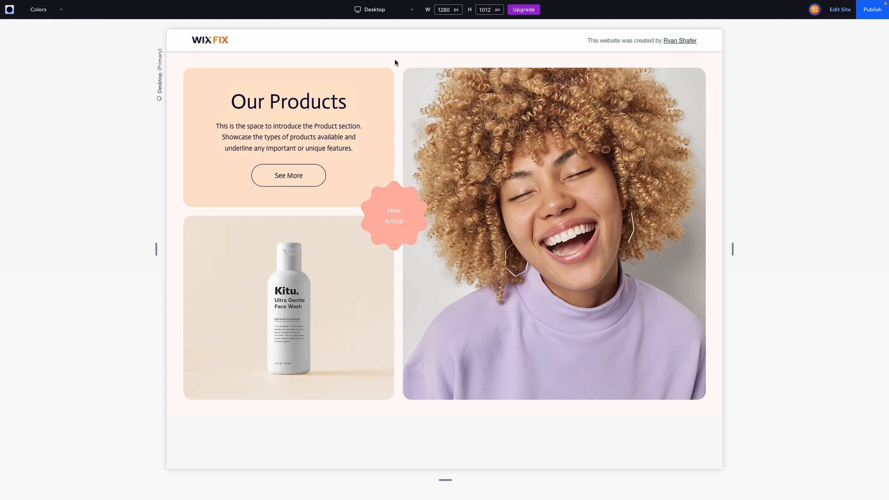
mouse_move(607, 173)
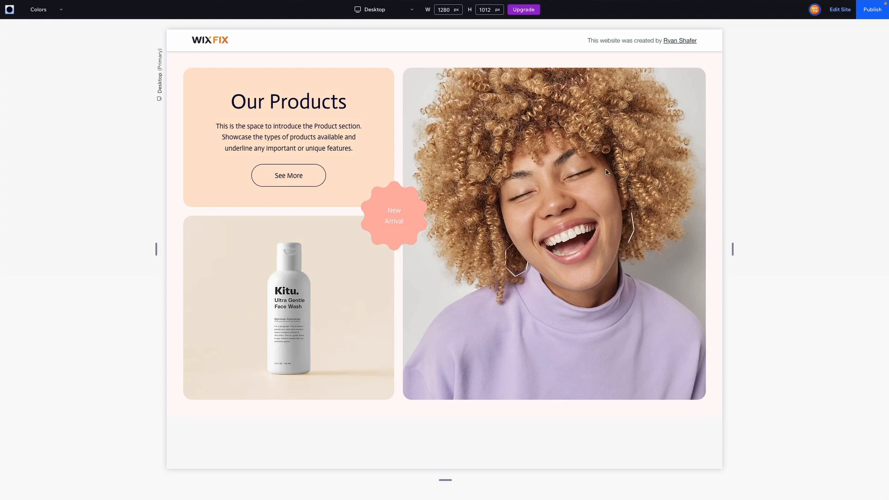